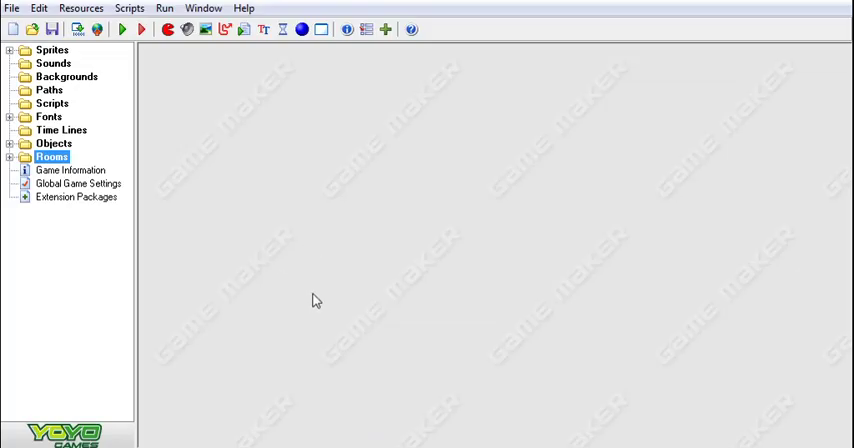
{"action": "mouse_move", "coordinate": [309, 297]}
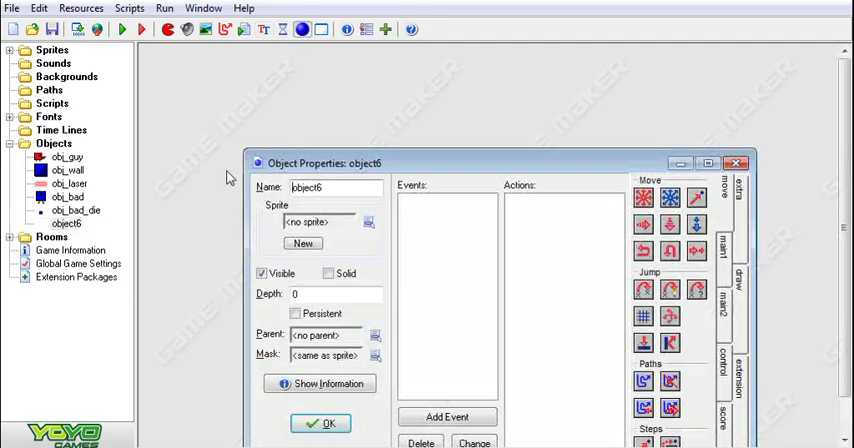
- Replace the default object name with 'obj_controller'
{"action": "triple_click", "coordinate": [320, 187]}
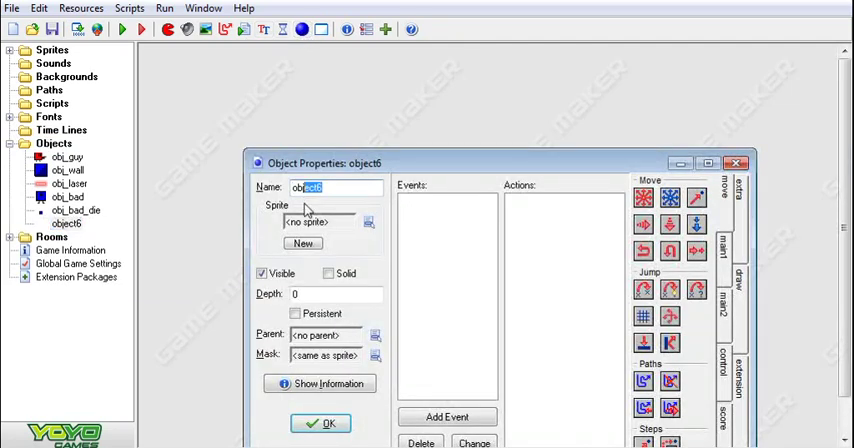
{"action": "type", "text": "obj_controller"}
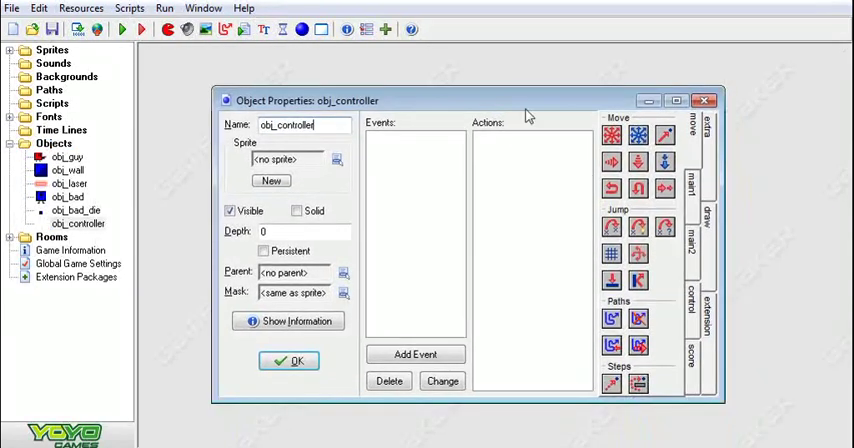
{"action": "mouse_move", "coordinate": [548, 307]}
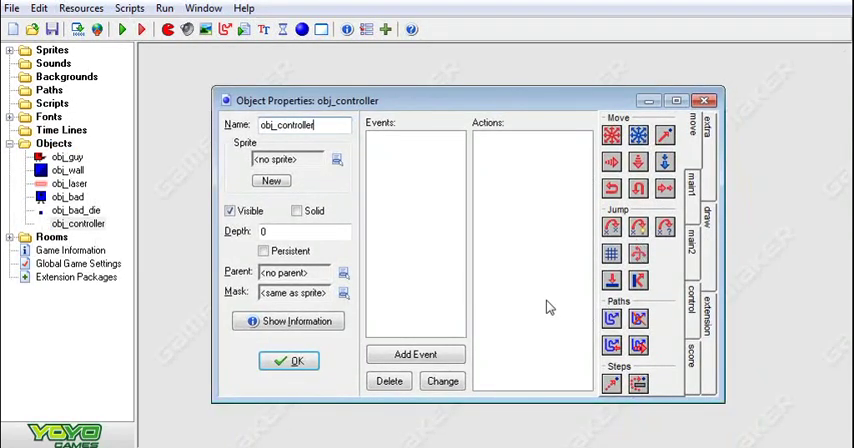
{"action": "mouse_move", "coordinate": [680, 388]}
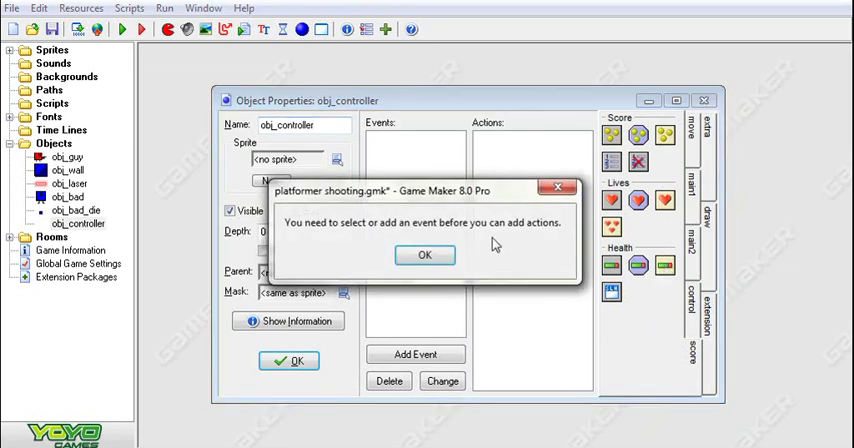
- Dismiss the warning, then add a Draw event drawing the score at room_width-2, 2
{"action": "left_click", "coordinate": [424, 254]}
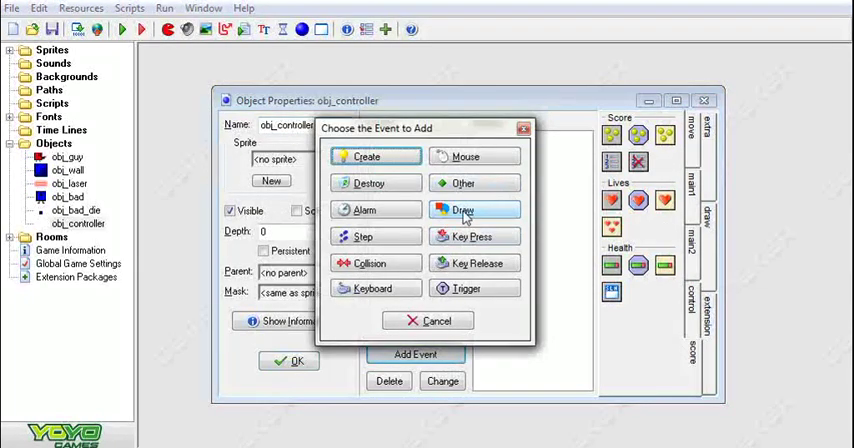
{"action": "left_click", "coordinate": [474, 209]}
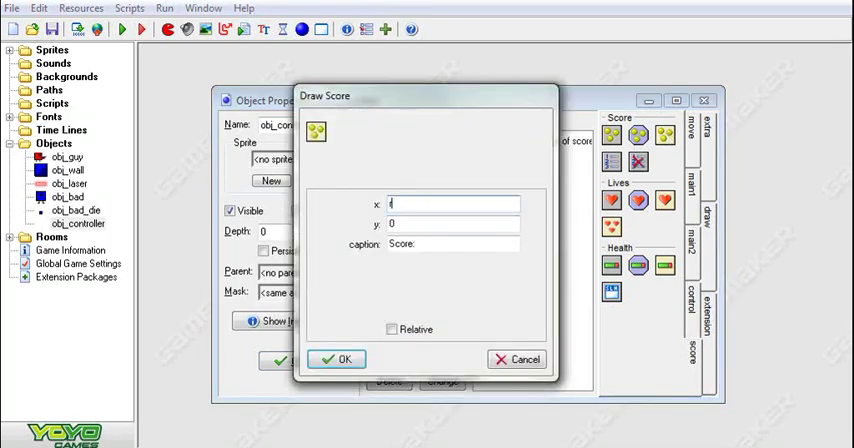
{"action": "type", "text": "room_wid"}
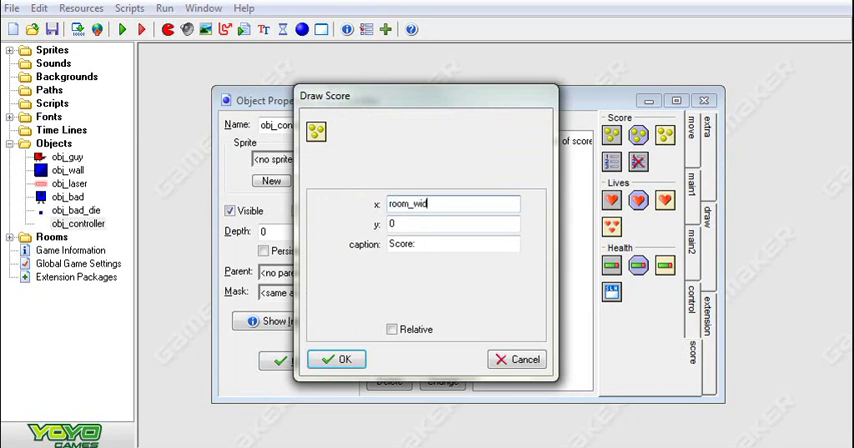
{"action": "type", "text": "th-2"}
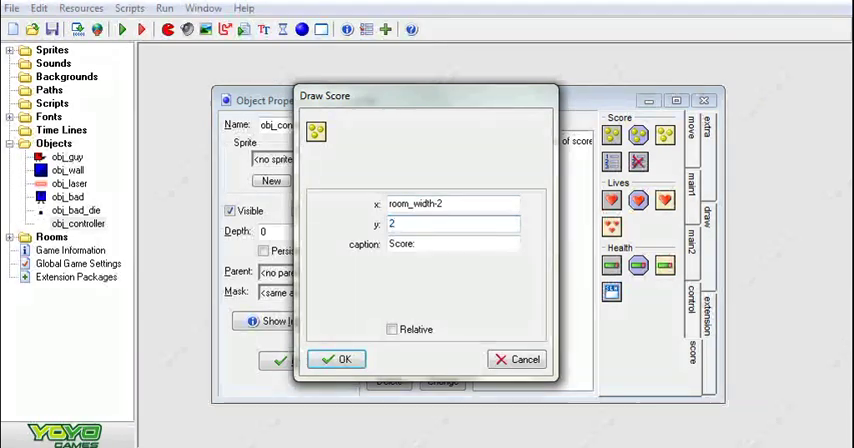
{"action": "left_click", "coordinate": [337, 358]}
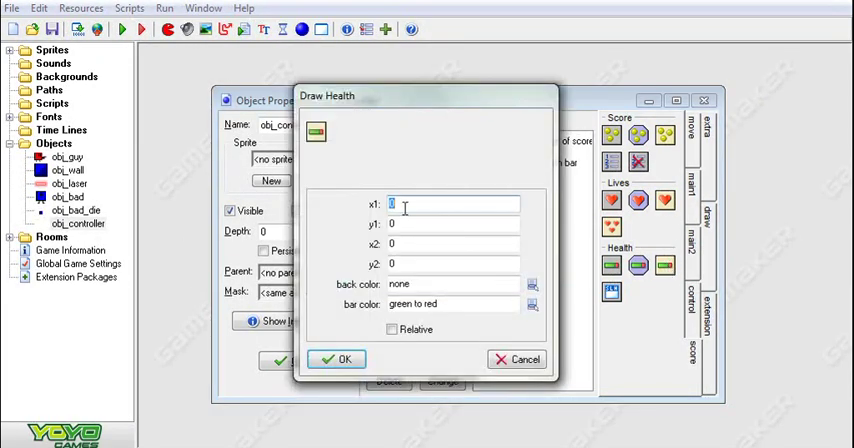
- Add a Draw Health bar from (2,2) to (96,24) with a red background colour
{"action": "type", "text": "2"}
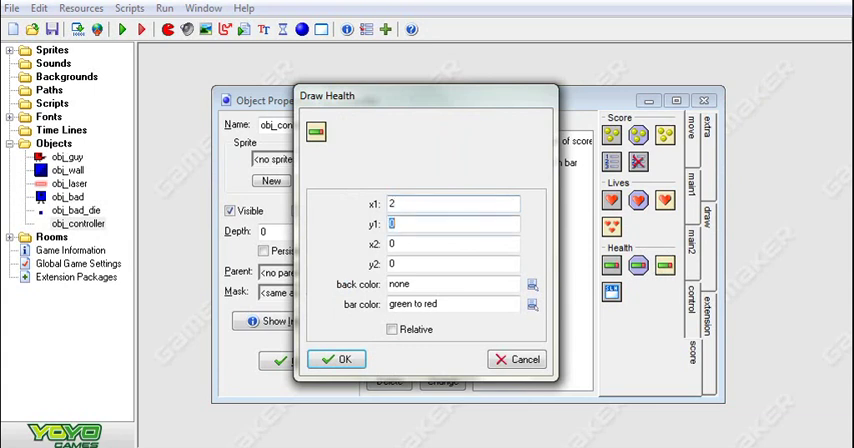
{"action": "type", "text": "2"}
{"action": "left_click", "coordinate": [453, 243]}
{"action": "type", "text": "96"}
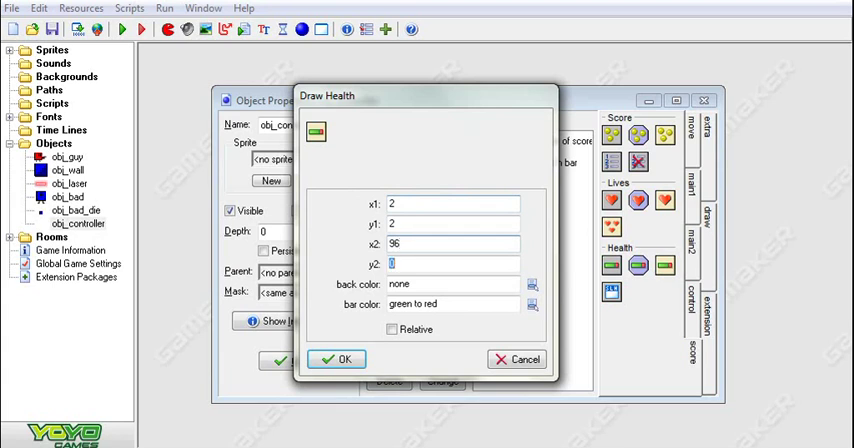
{"action": "type", "text": "24"}
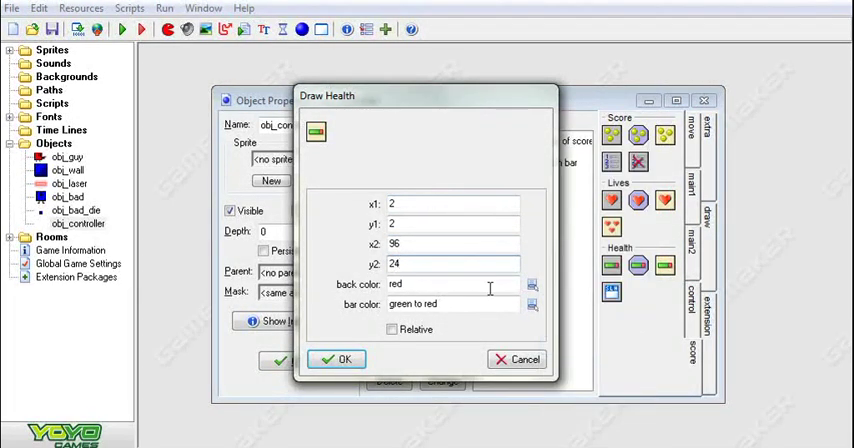
{"action": "left_click", "coordinate": [532, 304]}
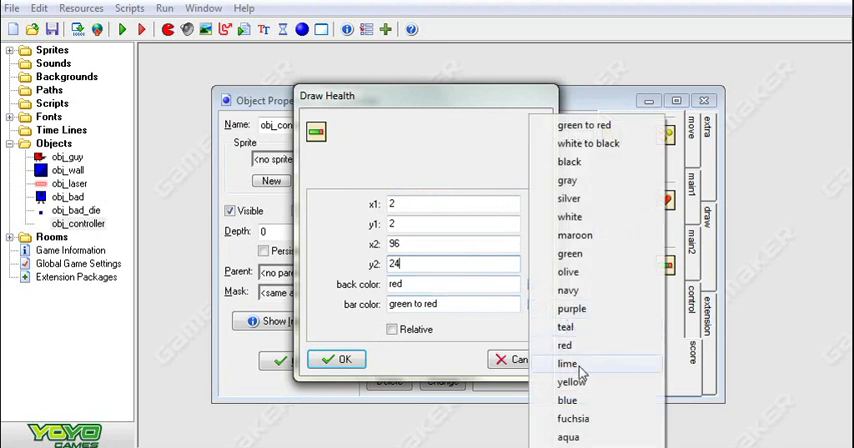
{"action": "left_click", "coordinate": [337, 359]}
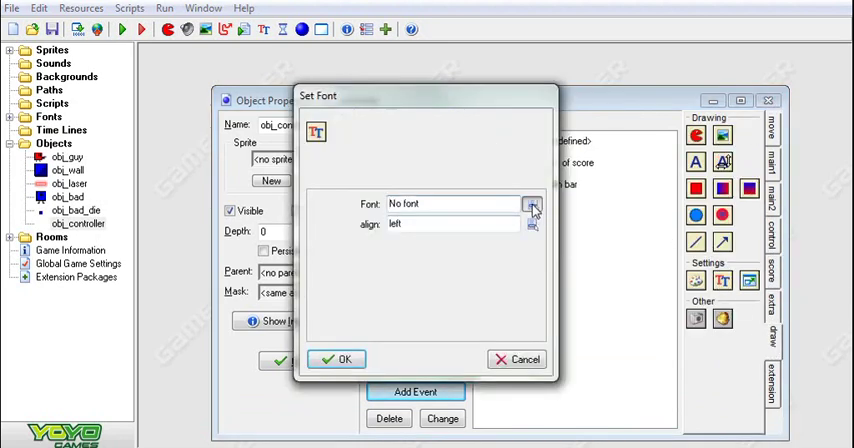
- Add a Set Font action using fnt_score to obj_controller's Draw event
{"action": "left_click", "coordinate": [532, 210]}
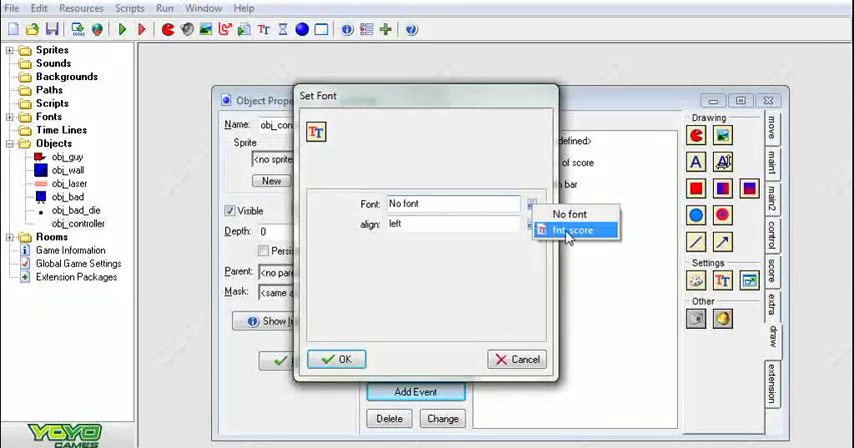
{"action": "left_click", "coordinate": [575, 230]}
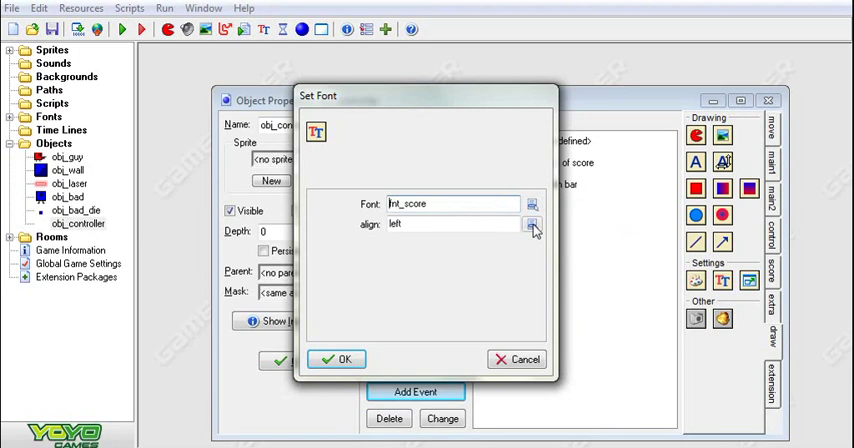
{"action": "left_click", "coordinate": [337, 359]}
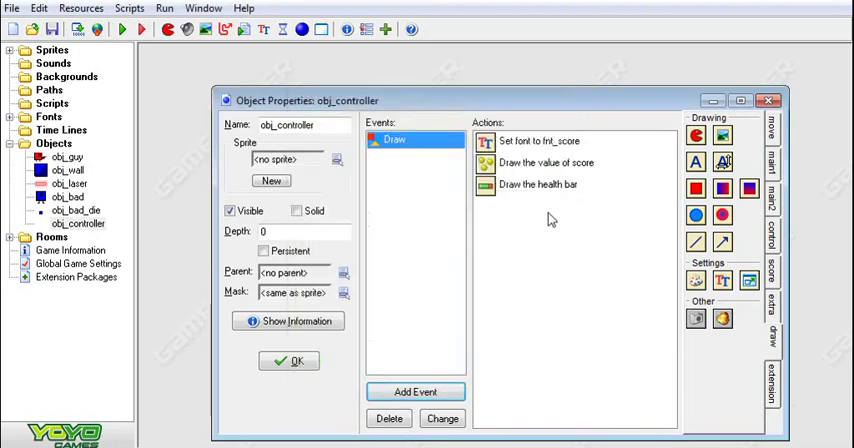
{"action": "mouse_move", "coordinate": [846, 62]}
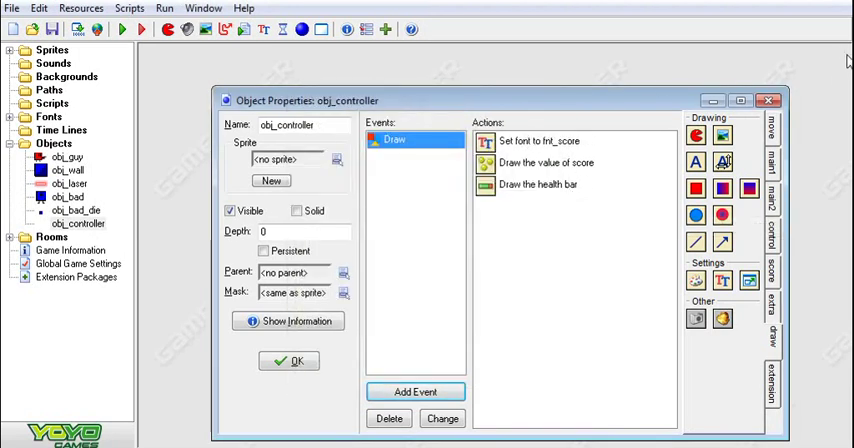
{"action": "mouse_move", "coordinate": [585, 39]}
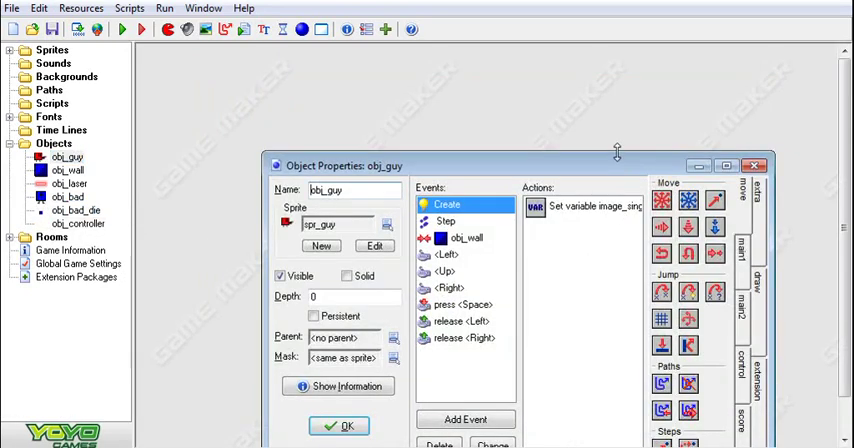
- Give obj_guy an obj_bad collision event setting health relatively by -10
{"action": "left_click", "coordinate": [465, 419]}
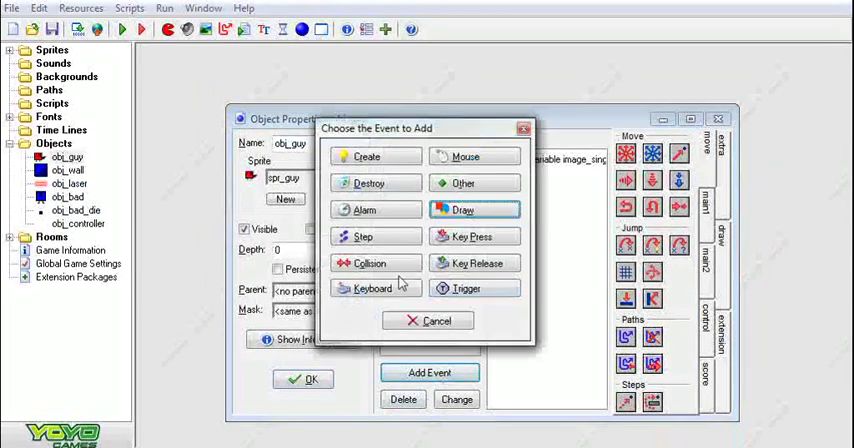
{"action": "left_click", "coordinate": [374, 263]}
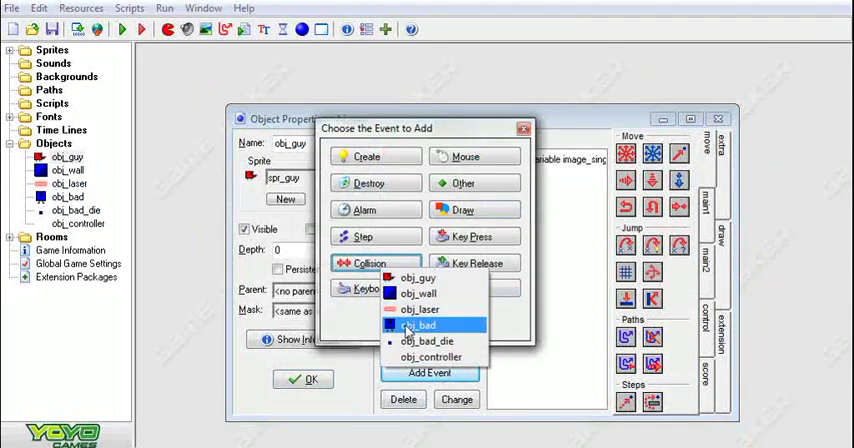
{"action": "left_click", "coordinate": [417, 325]}
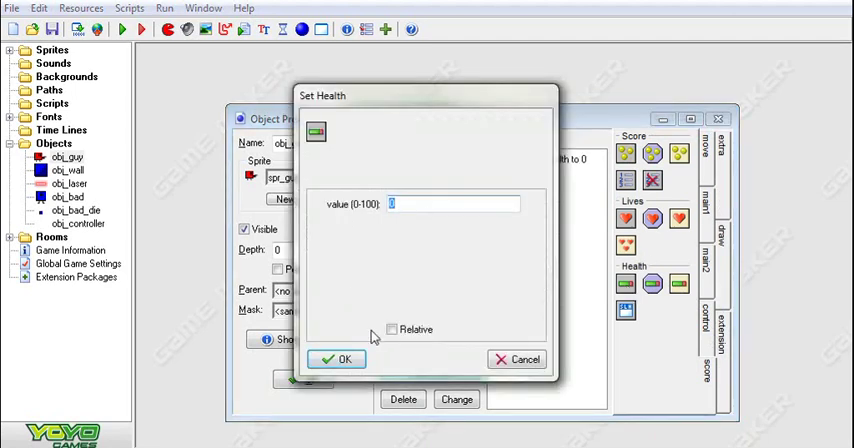
{"action": "left_click", "coordinate": [392, 329]}
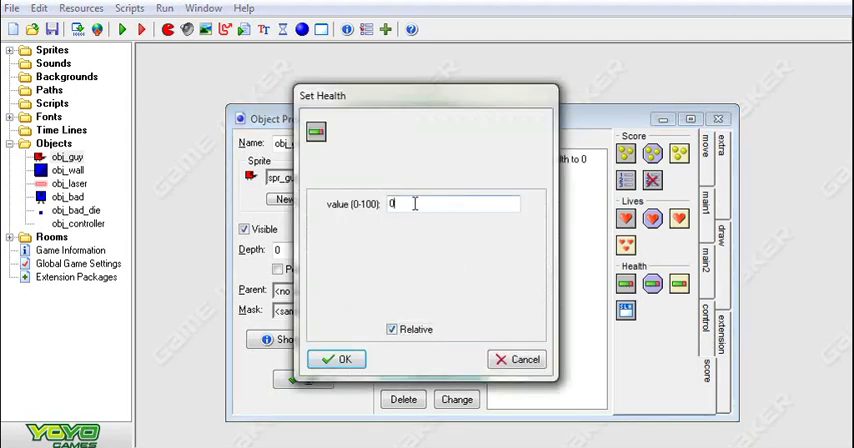
{"action": "type", "text": "-1"}
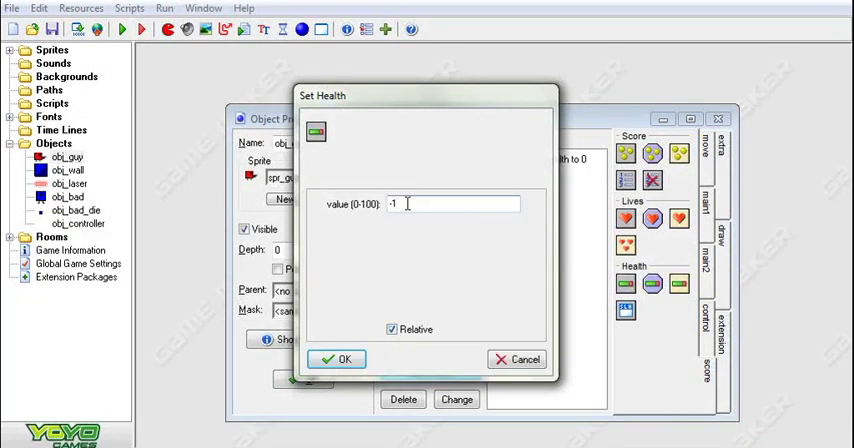
{"action": "type", "text": "0"}
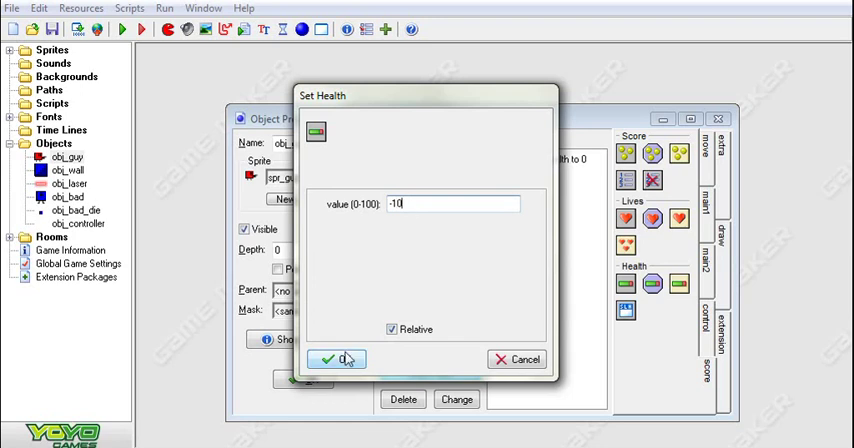
{"action": "left_click", "coordinate": [337, 359]}
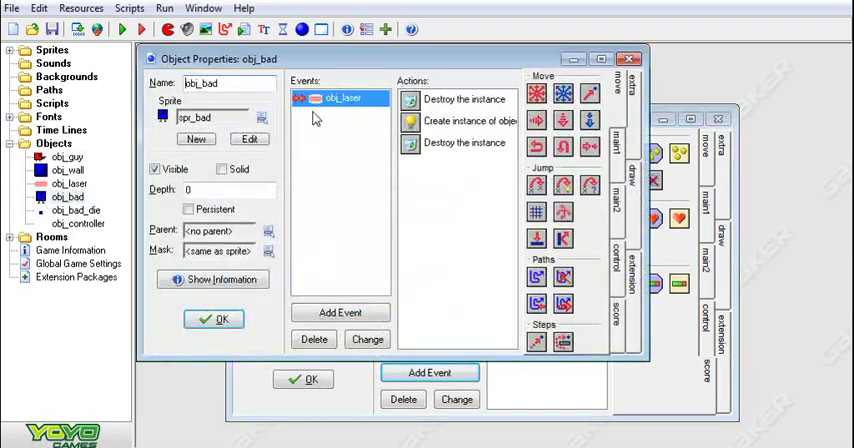
- Duplicate obj_bad's obj_laser collision as an obj_guy collision with a self-destroy action
{"action": "right_click", "coordinate": [340, 98]}
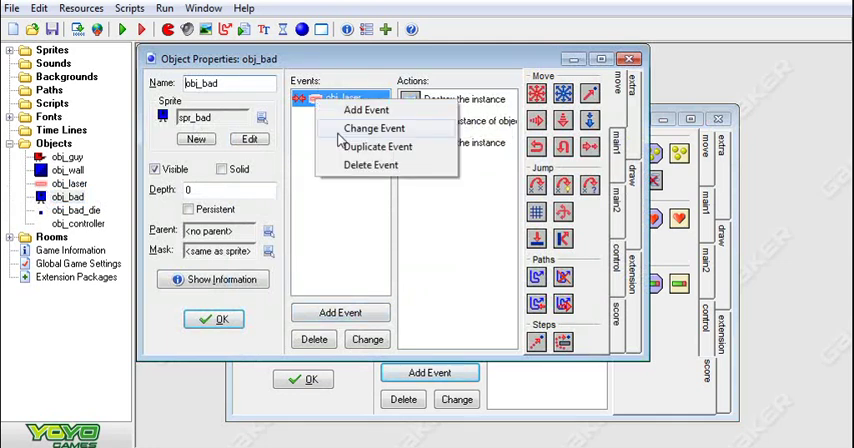
{"action": "left_click", "coordinate": [366, 110]}
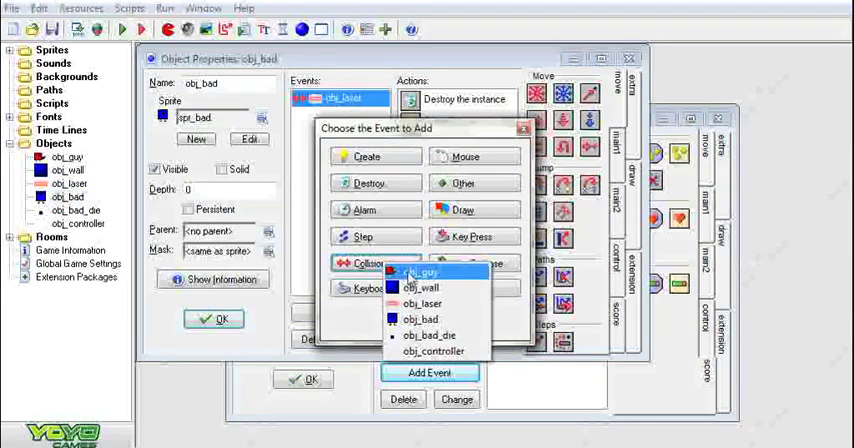
{"action": "left_click", "coordinate": [415, 271]}
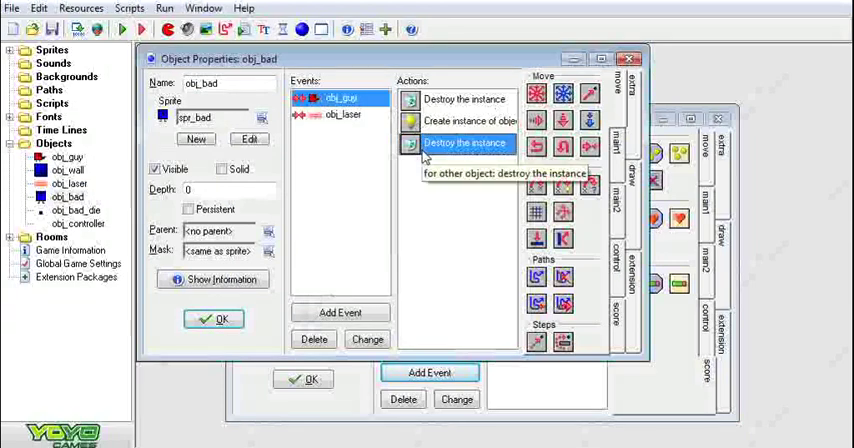
{"action": "double_click", "coordinate": [465, 143]}
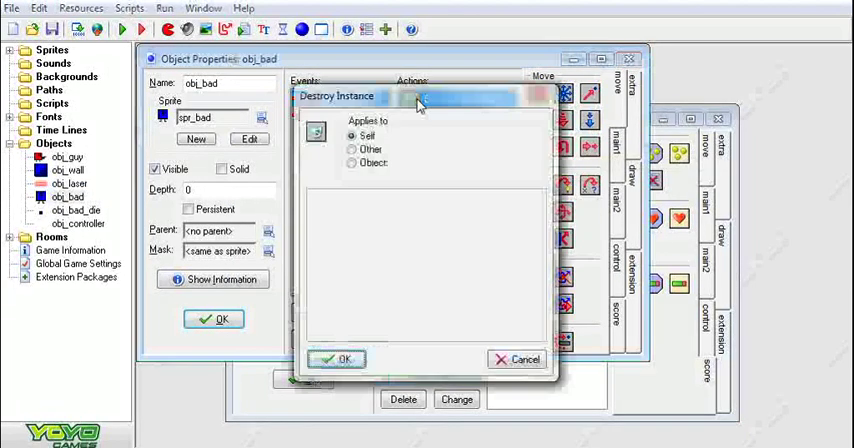
{"action": "left_click", "coordinate": [338, 358]}
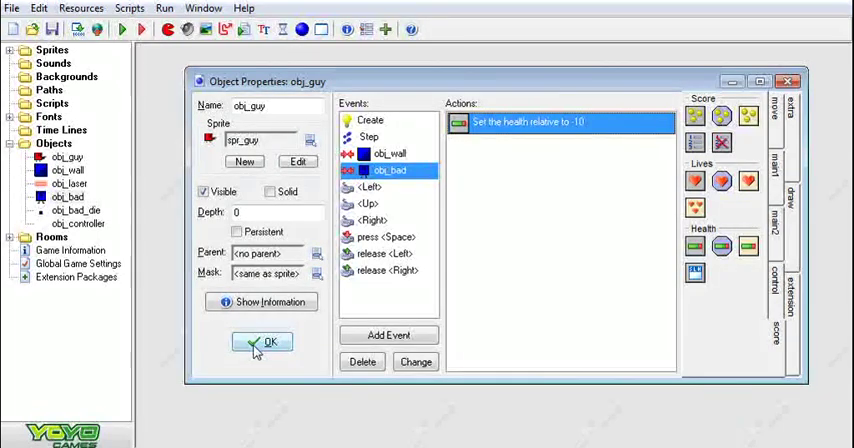
{"action": "left_click", "coordinate": [263, 342]}
{"action": "type", "text": "1"}
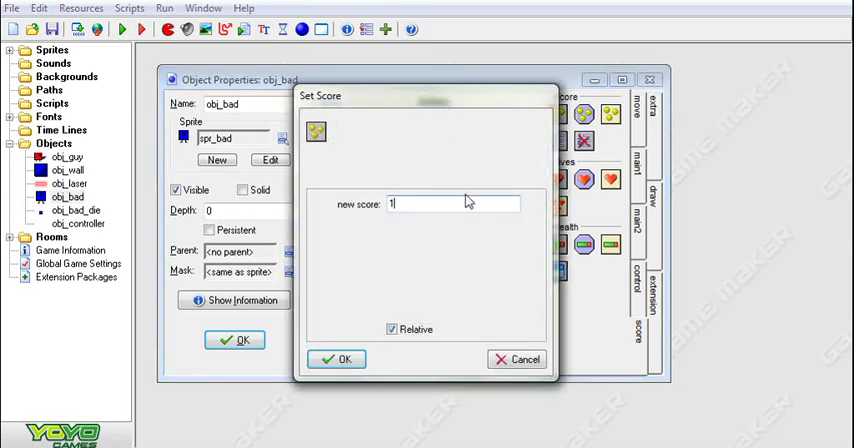
- Enter a relative score change of 100 for obj_bad and confirm
{"action": "type", "text": "00"}
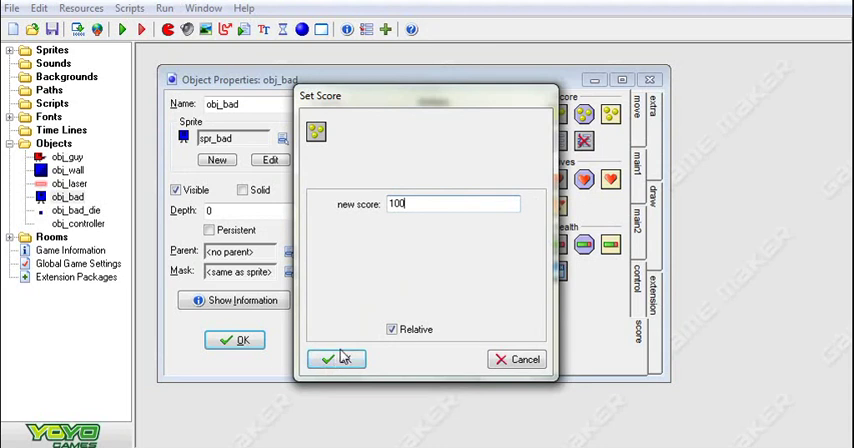
{"action": "left_click", "coordinate": [336, 359]}
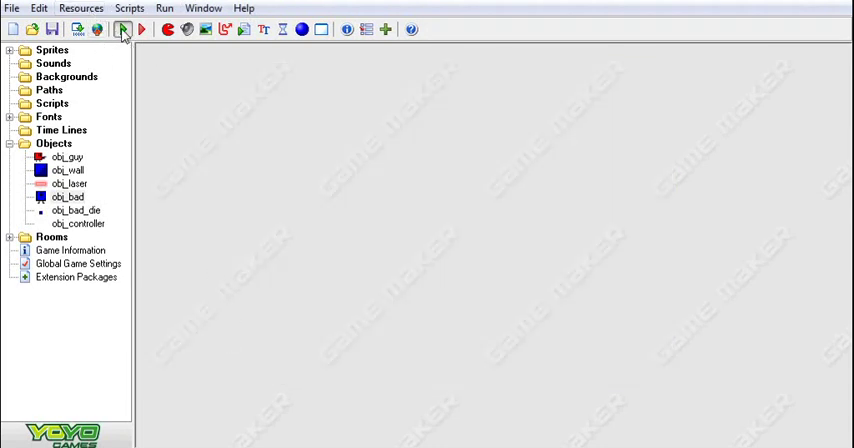
{"action": "left_click", "coordinate": [124, 28]}
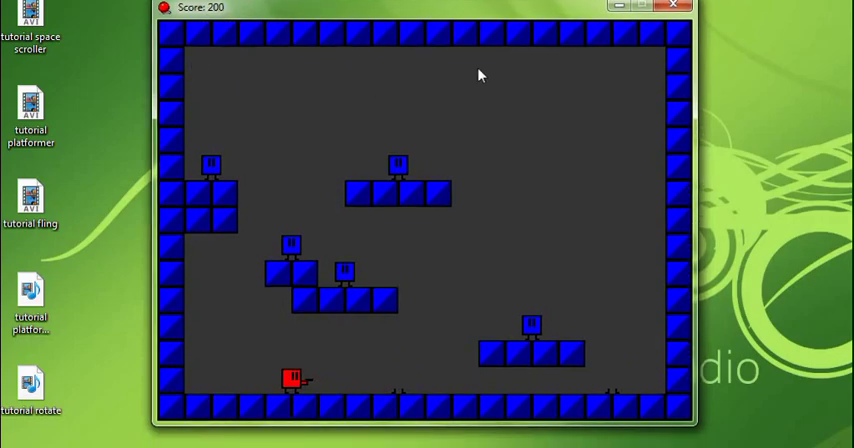
{"action": "left_click", "coordinate": [673, 7]}
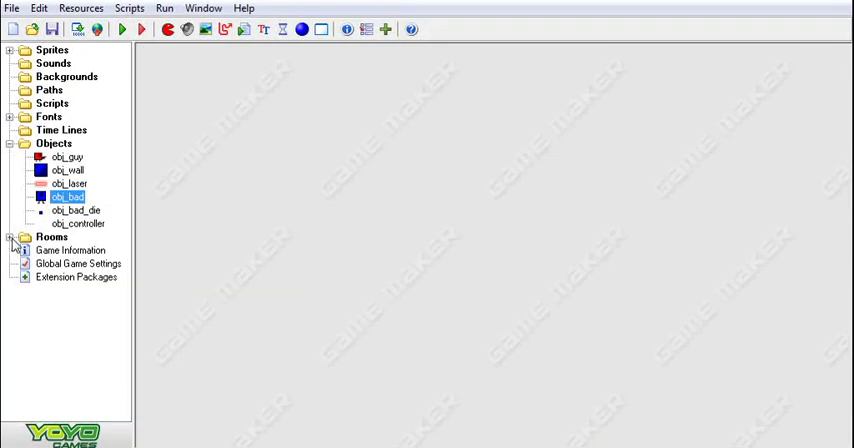
- Open rm_play, place obj_controller in its top-left corner, and maximize the editor
{"action": "double_click", "coordinate": [67, 250]}
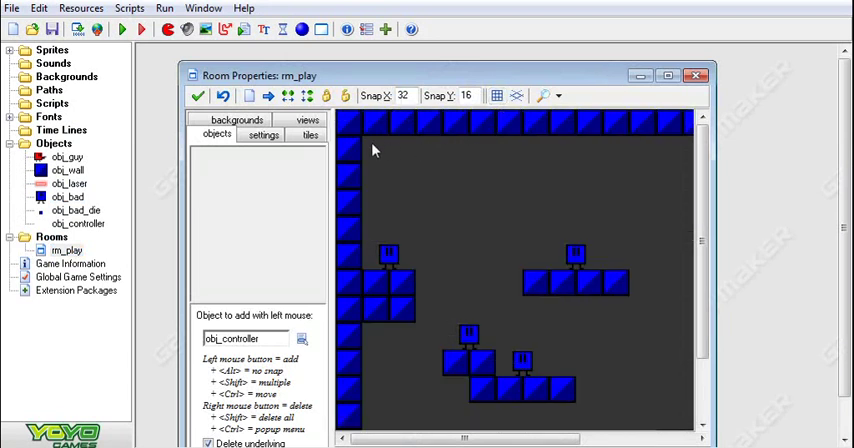
{"action": "left_click", "coordinate": [369, 143]}
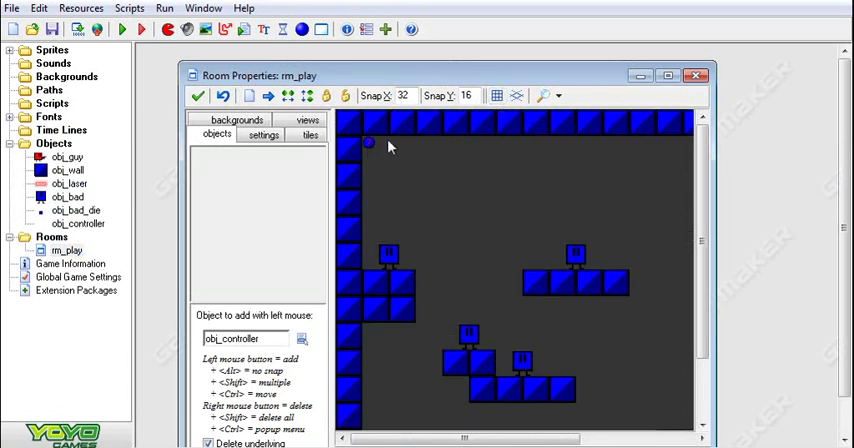
{"action": "mouse_move", "coordinate": [641, 106]}
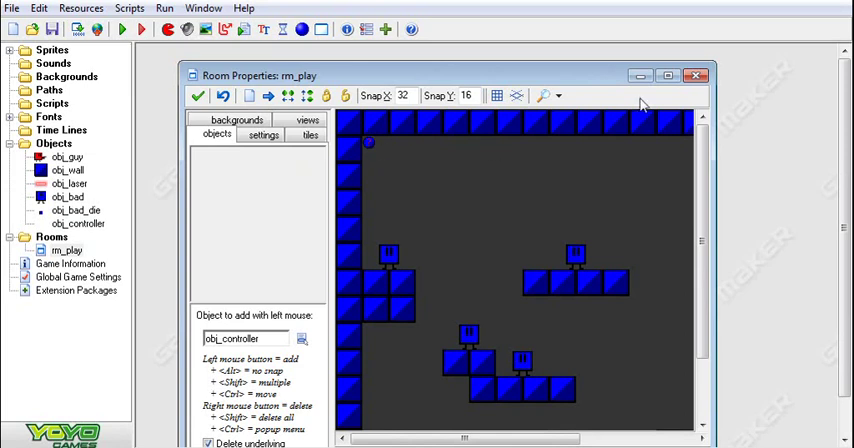
{"action": "left_click", "coordinate": [668, 76]}
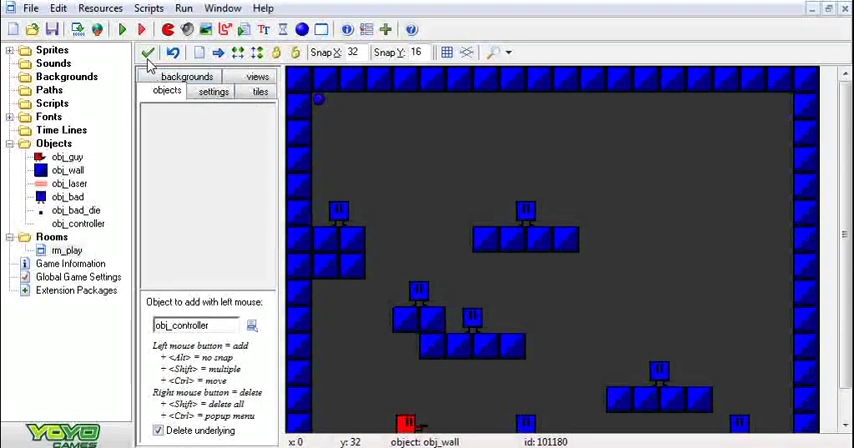
{"action": "mouse_move", "coordinate": [147, 53]}
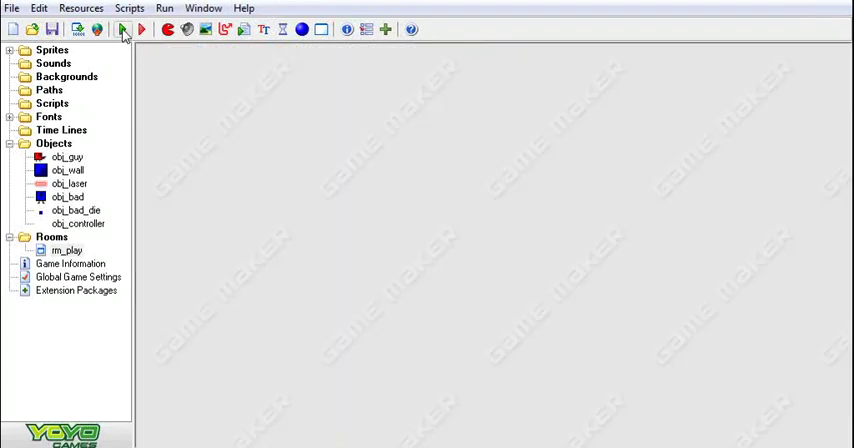
{"action": "left_click", "coordinate": [124, 28]}
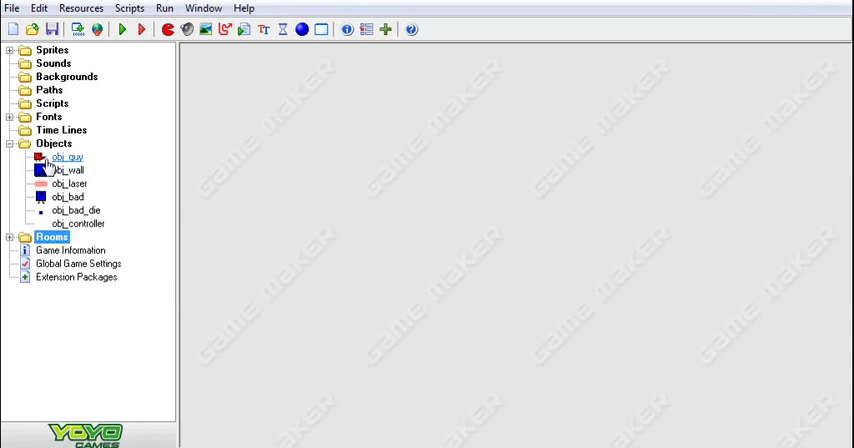
- In obj_guy's Step event, test health not larger than 0 and destroy the instance
{"action": "double_click", "coordinate": [66, 157]}
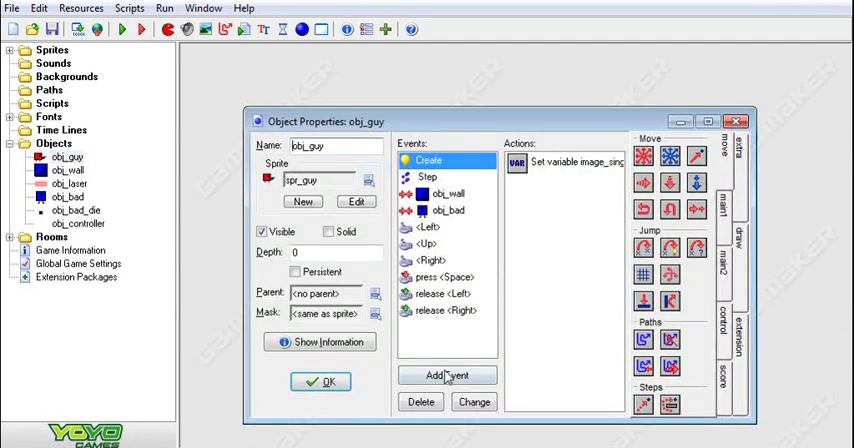
{"action": "left_click", "coordinate": [447, 375]}
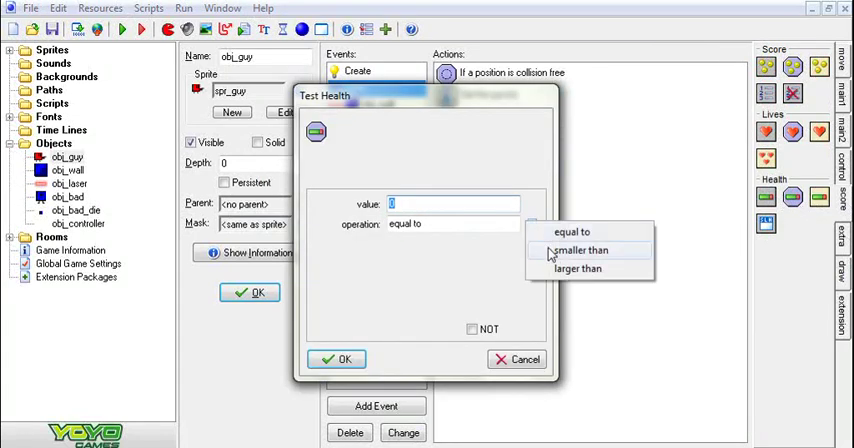
{"action": "left_click", "coordinate": [578, 268]}
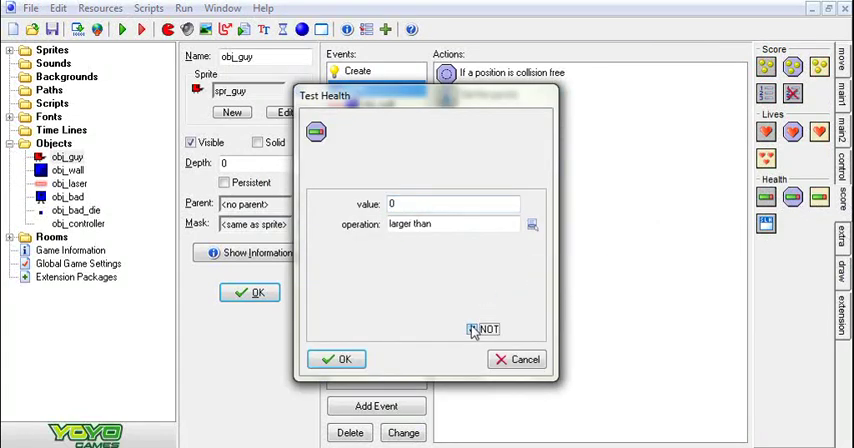
{"action": "left_click", "coordinate": [344, 359]}
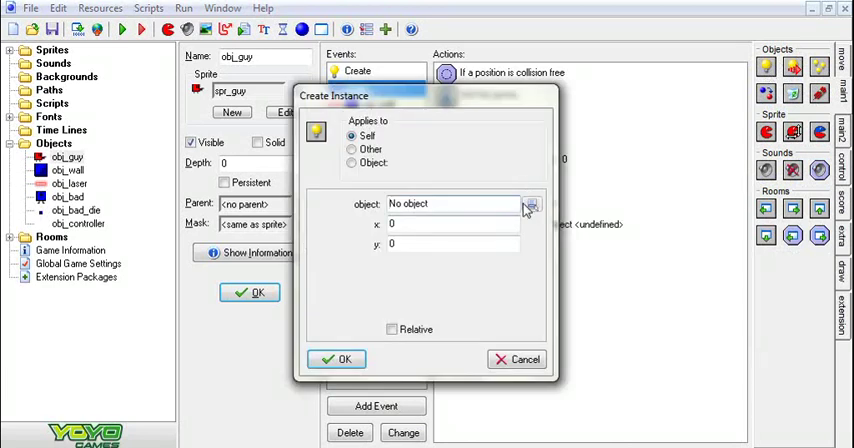
{"action": "left_click", "coordinate": [531, 205]}
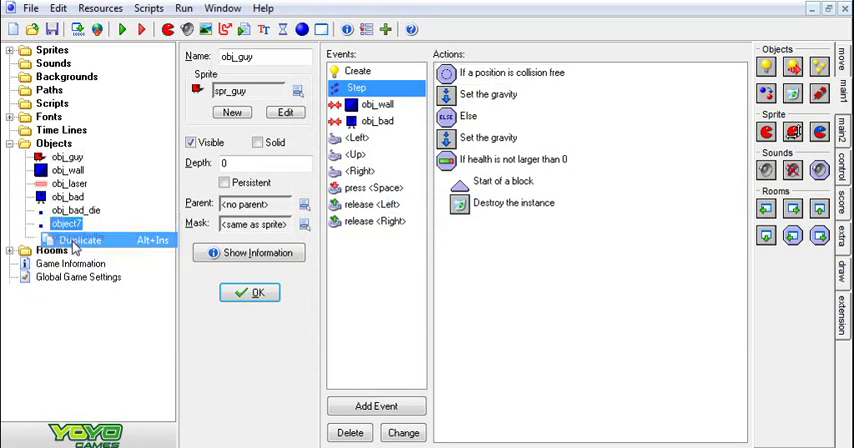
- Duplicate obj_bad_die as 'obj_guy_die' using the spr_good_die sprite
{"action": "left_click", "coordinate": [82, 240]}
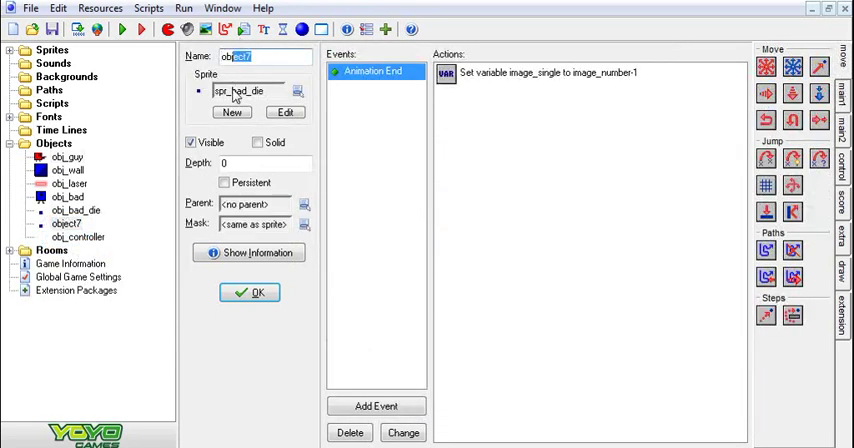
{"action": "type", "text": "obj_guy_die"}
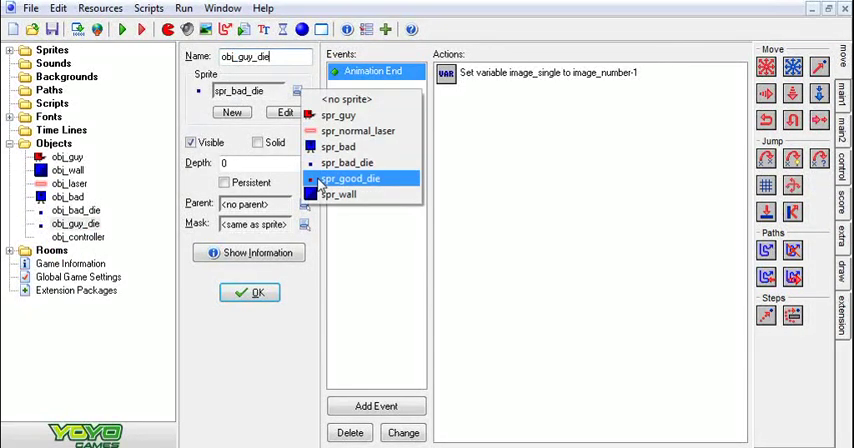
{"action": "left_click", "coordinate": [351, 178]}
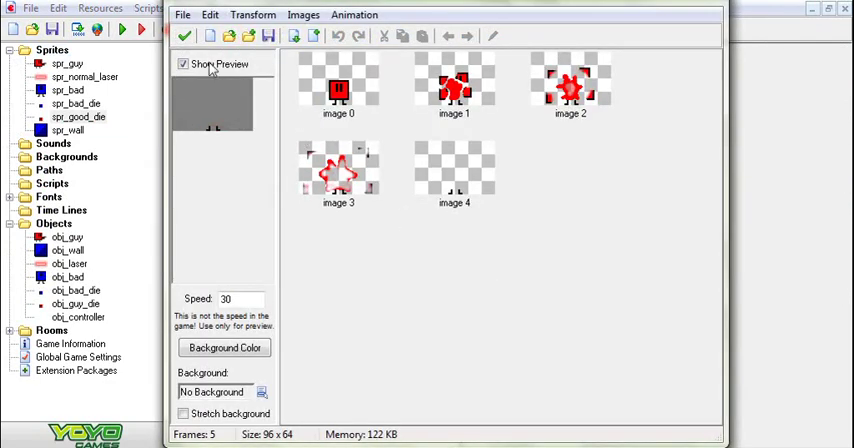
- Colourise all spr_good_die frames red, then save and close obj_guy_die
{"action": "left_click", "coordinate": [303, 14]}
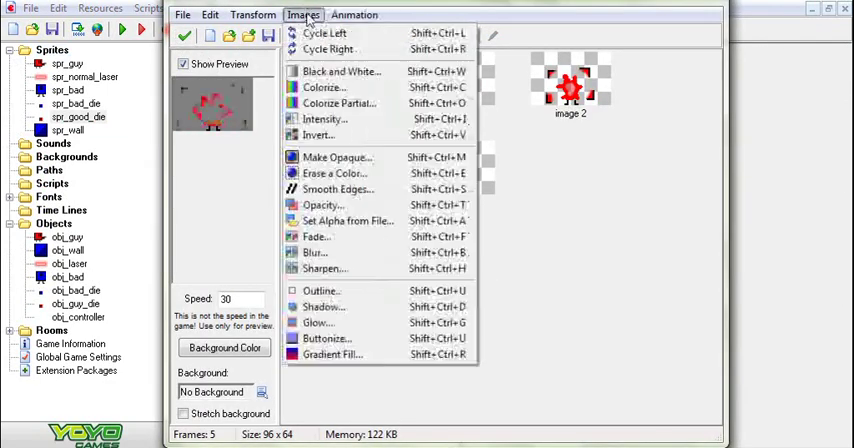
{"action": "left_click", "coordinate": [325, 87]}
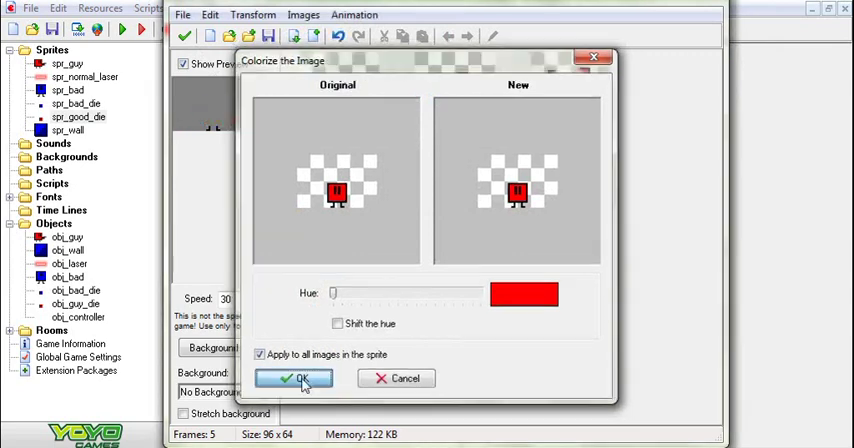
{"action": "left_click", "coordinate": [294, 378]}
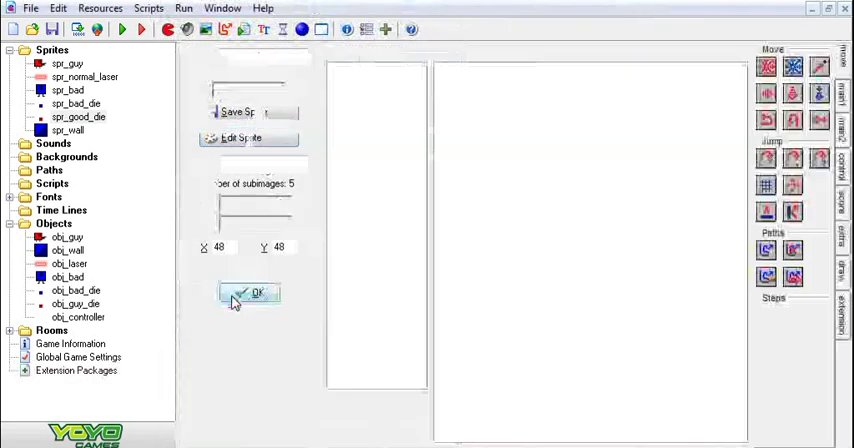
{"action": "left_click", "coordinate": [250, 292]}
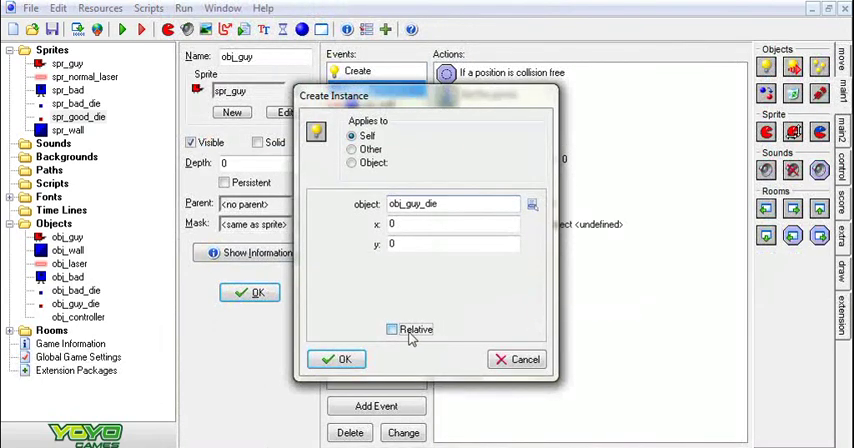
- Spawn obj_guy_die relative to obj_guy's position and close obj_guy's properties
{"action": "left_click", "coordinate": [343, 359]}
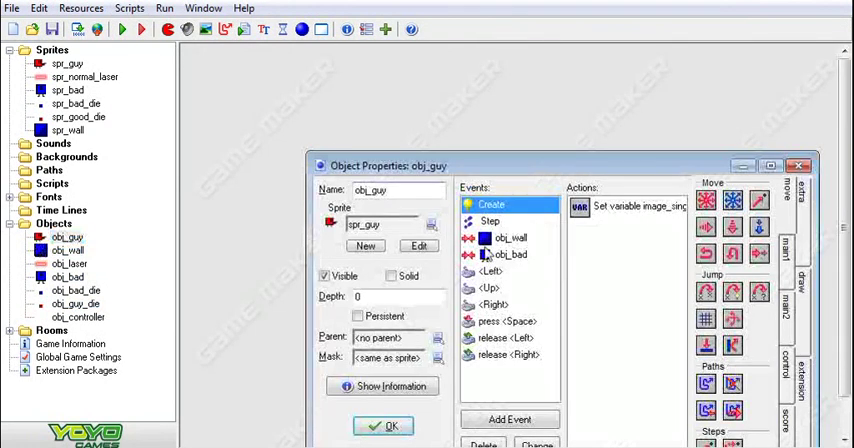
{"action": "left_click", "coordinate": [489, 221]}
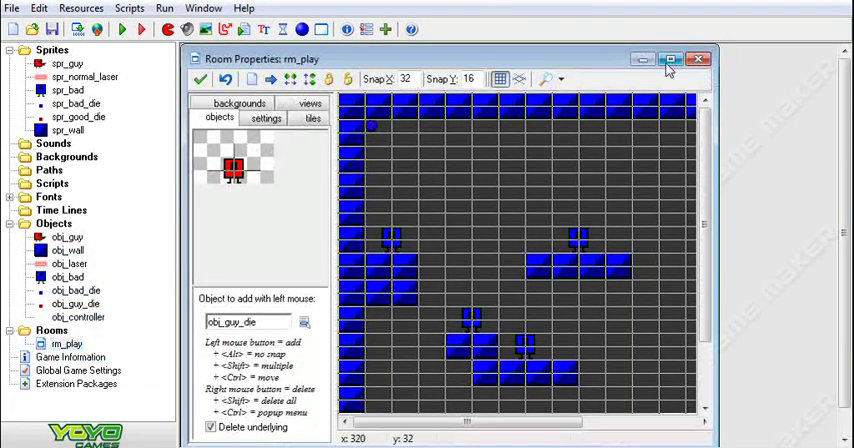
- Maximize the room editor, place obj_bad enemies along the floor, and close rm_play
{"action": "left_click", "coordinate": [670, 58]}
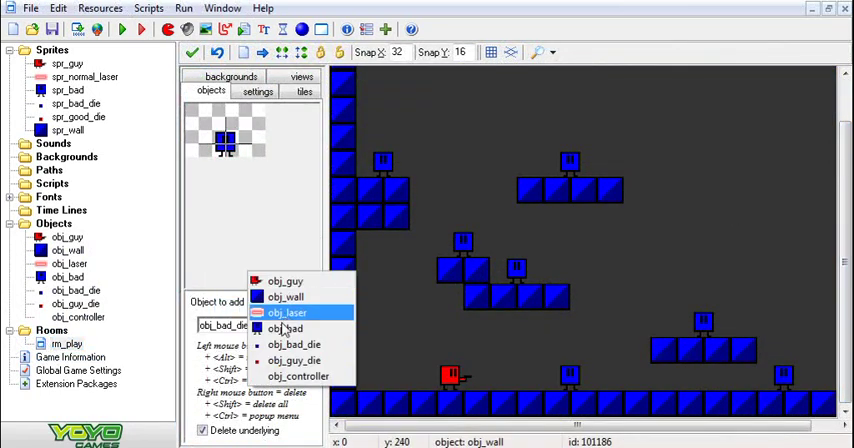
{"action": "left_click", "coordinate": [287, 328]}
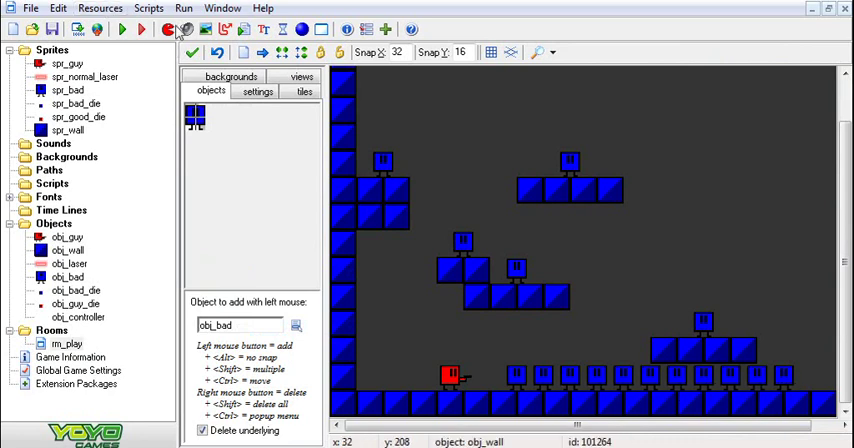
{"action": "left_click", "coordinate": [122, 28]}
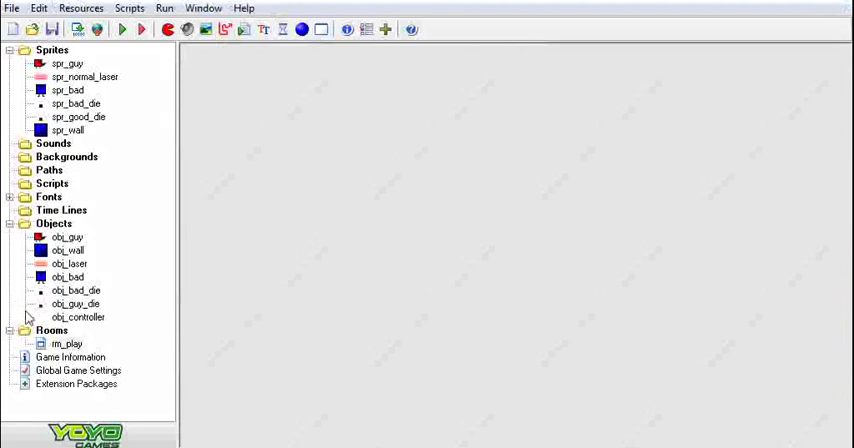
- Give obj_guy_die's wall collision a Move to Contact action using direction
{"action": "double_click", "coordinate": [76, 304]}
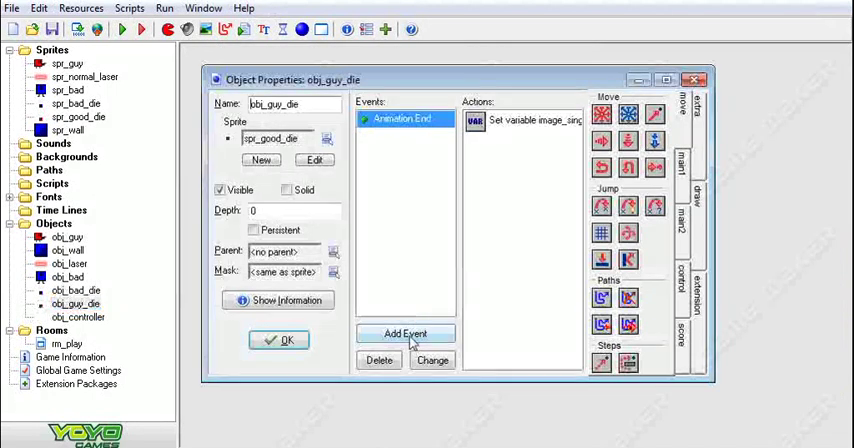
{"action": "left_click", "coordinate": [406, 333]}
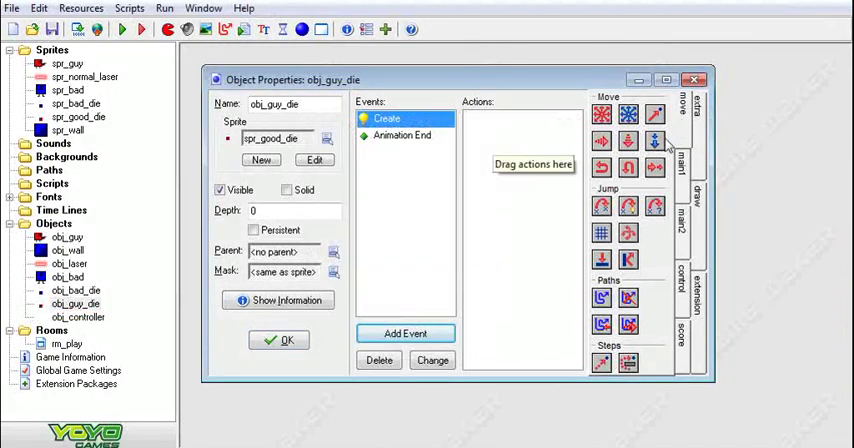
{"action": "left_click", "coordinate": [654, 140]}
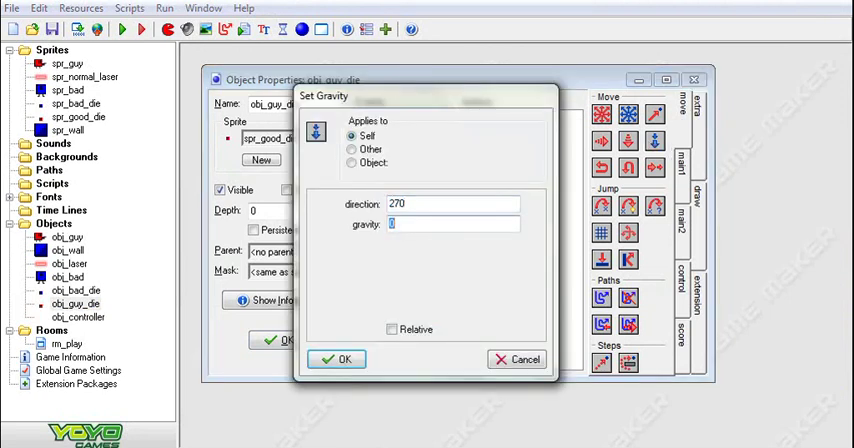
{"action": "left_click", "coordinate": [337, 359]}
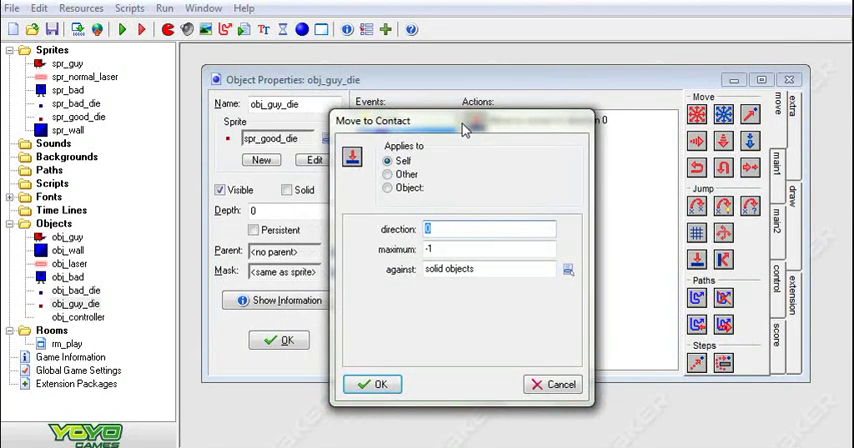
{"action": "type", "text": "direction"}
{"action": "left_click", "coordinate": [489, 248]}
{"action": "type", "text": "spee"}
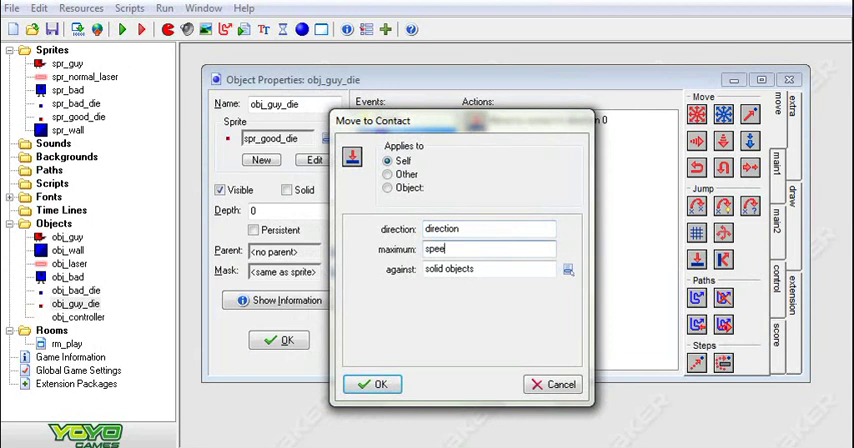
{"action": "left_click", "coordinate": [378, 384]}
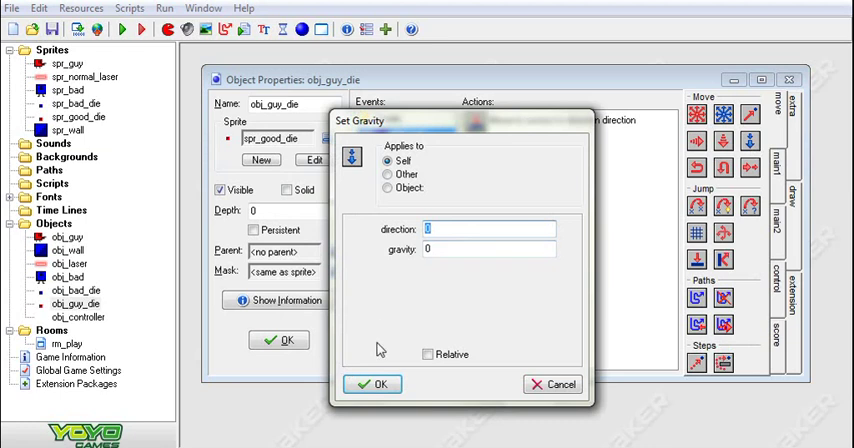
- Set obj_guy_die's gravity direction to 270 and close its properties
{"action": "type", "text": "270"}
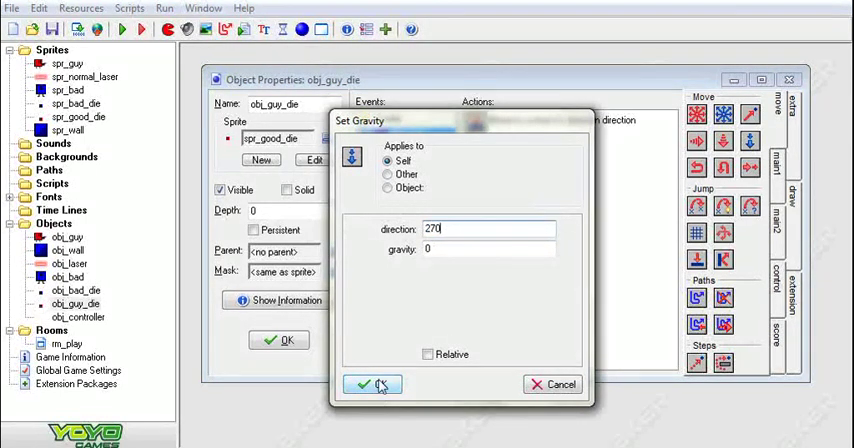
{"action": "left_click", "coordinate": [372, 385]}
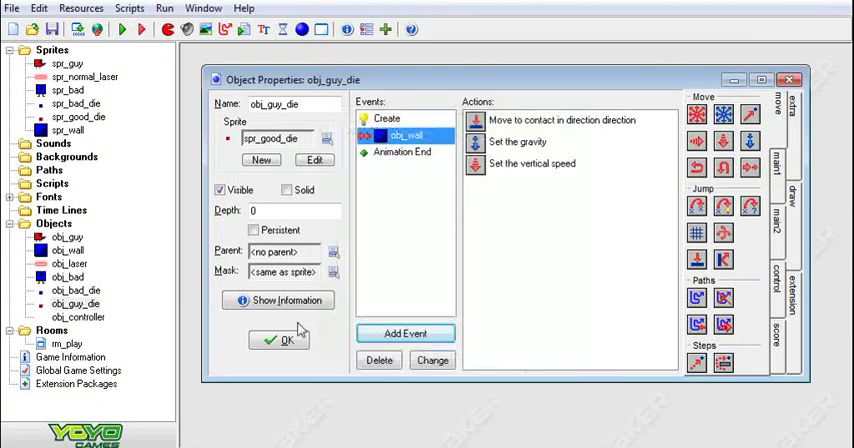
{"action": "left_click", "coordinate": [284, 340]}
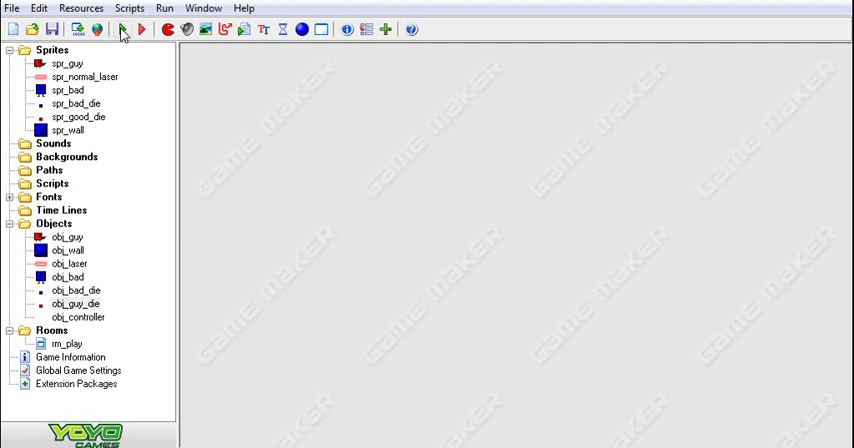
{"action": "mouse_move", "coordinate": [123, 30]}
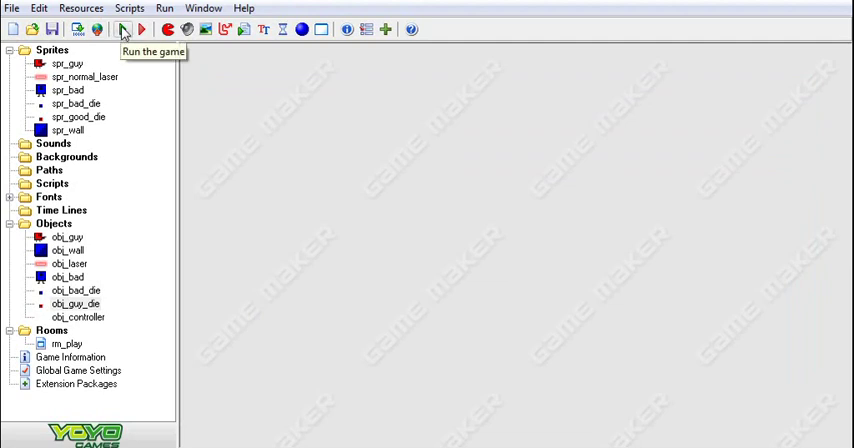
- Test-run the game, then collapse every folder in the resource tree
{"action": "left_click", "coordinate": [122, 28]}
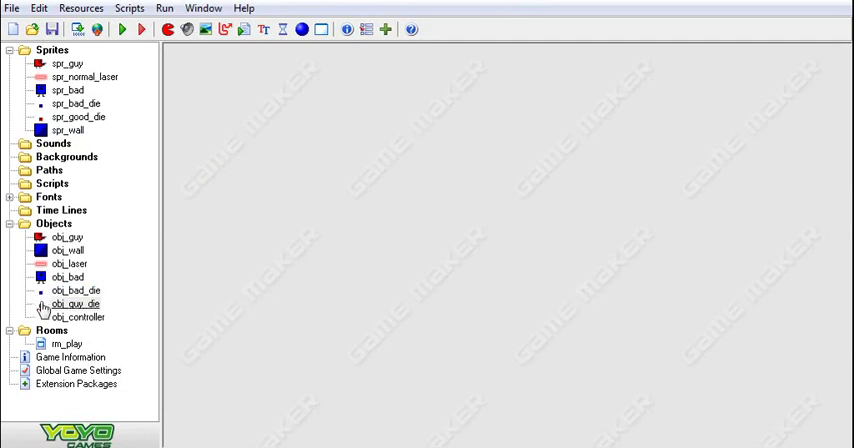
{"action": "mouse_move", "coordinate": [258, 338]}
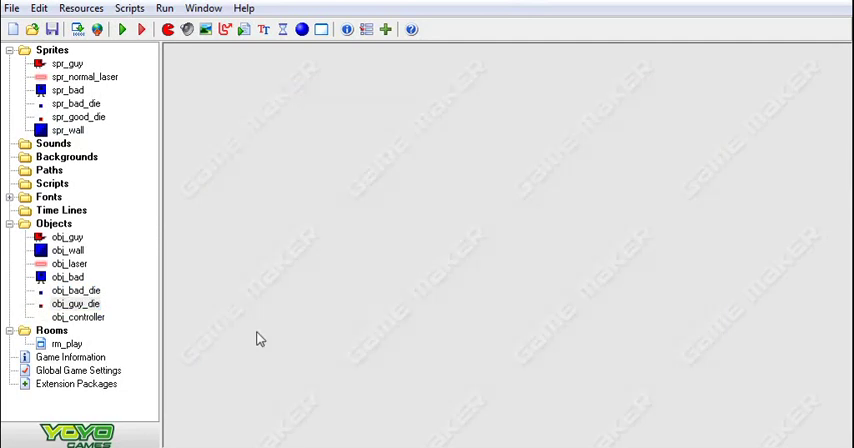
{"action": "mouse_move", "coordinate": [160, 308]}
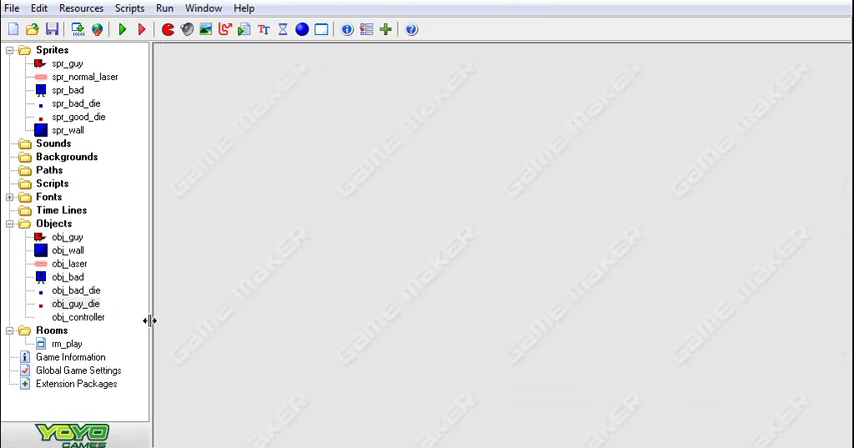
{"action": "mouse_move", "coordinate": [248, 209]}
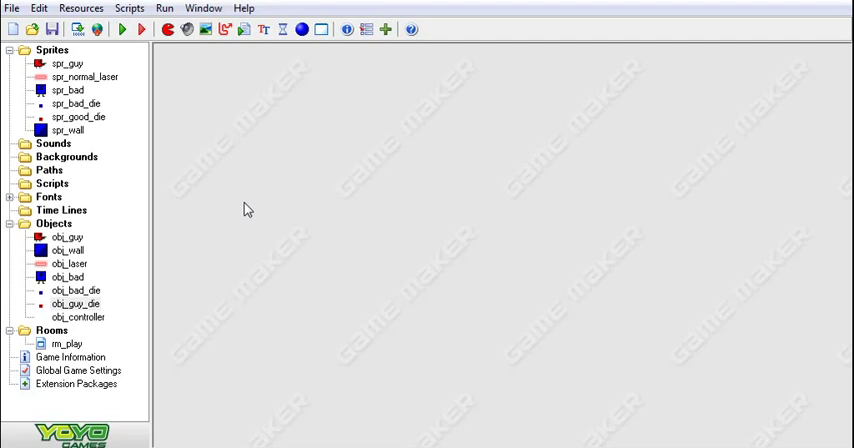
{"action": "mouse_move", "coordinate": [240, 208]}
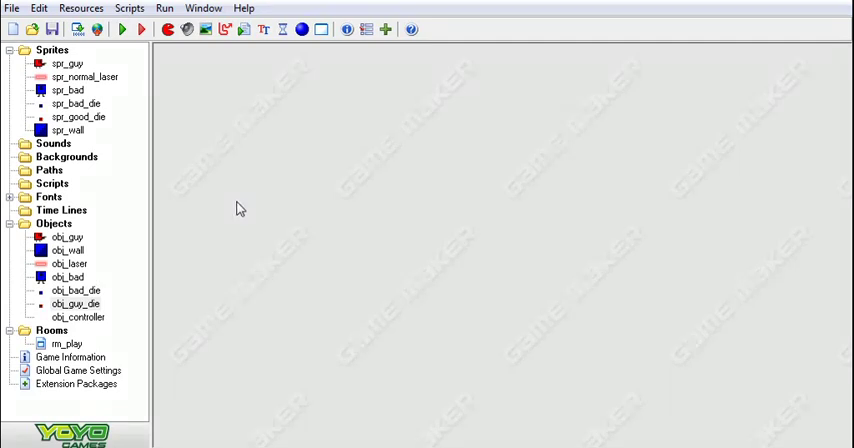
{"action": "left_click", "coordinate": [10, 223]}
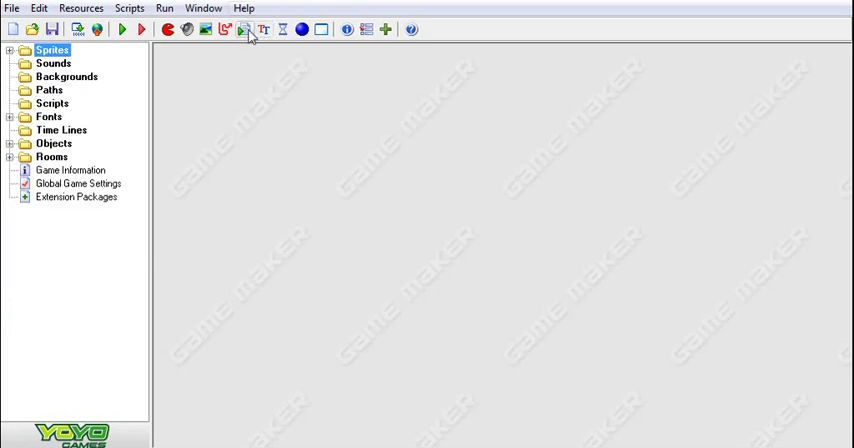
- Write script0: if x > room_width, add -room_width-image_width*2 to x
{"action": "left_click", "coordinate": [243, 29]}
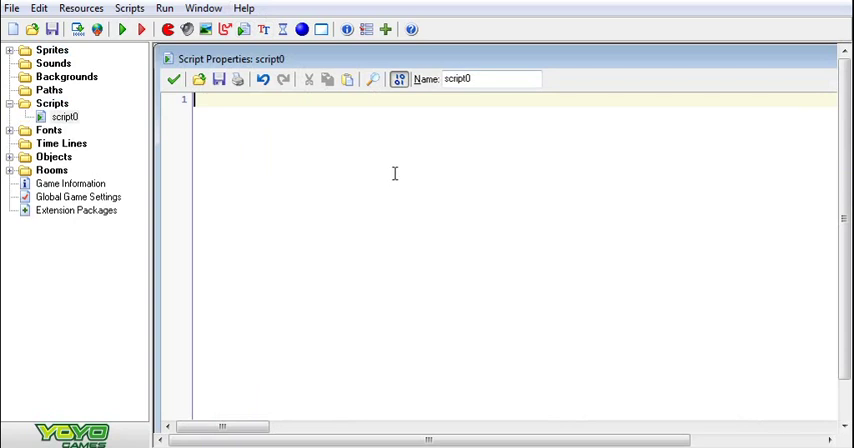
{"action": "type", "text": "if x >"}
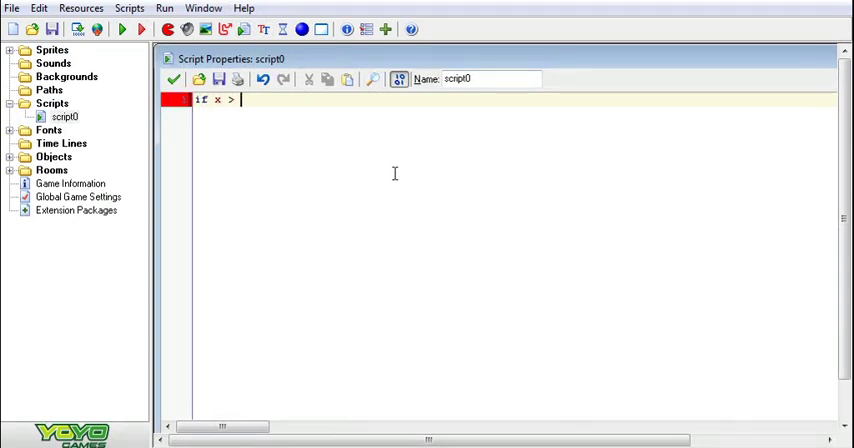
{"action": "type", "text": "room_wid"}
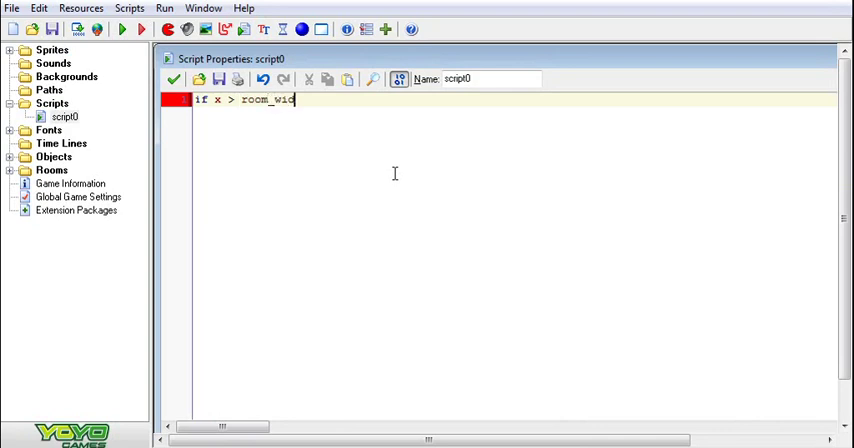
{"action": "key", "text": "Return"}
{"action": "type", "text": "x += -"}
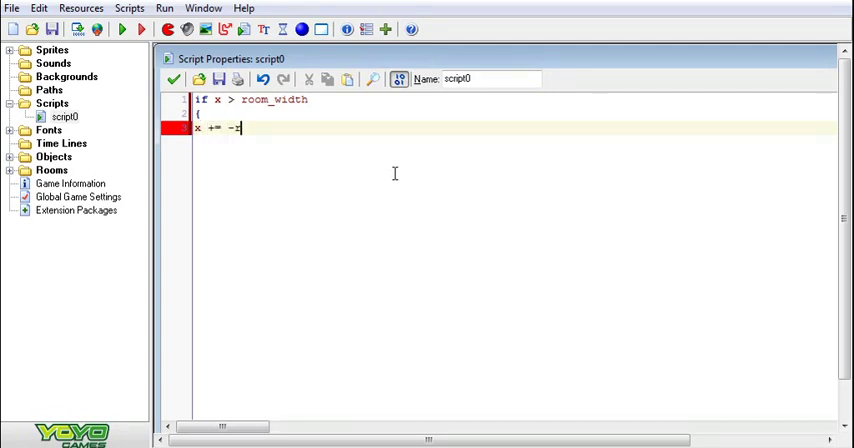
{"action": "type", "text": "room_width-"}
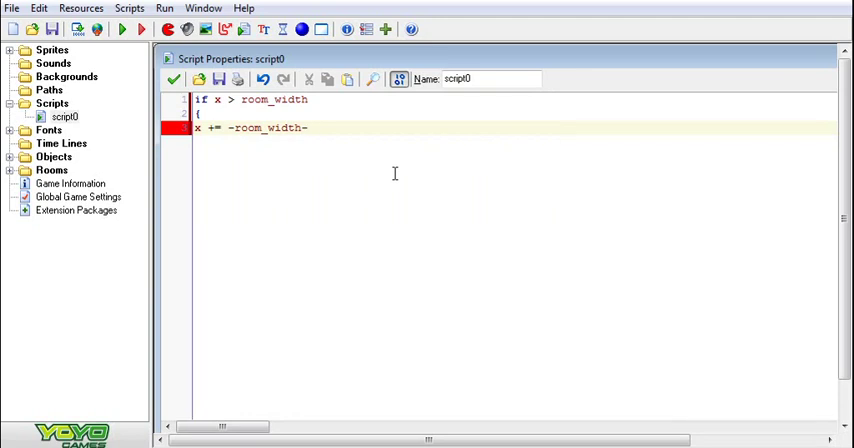
{"action": "type", "text": "image_"}
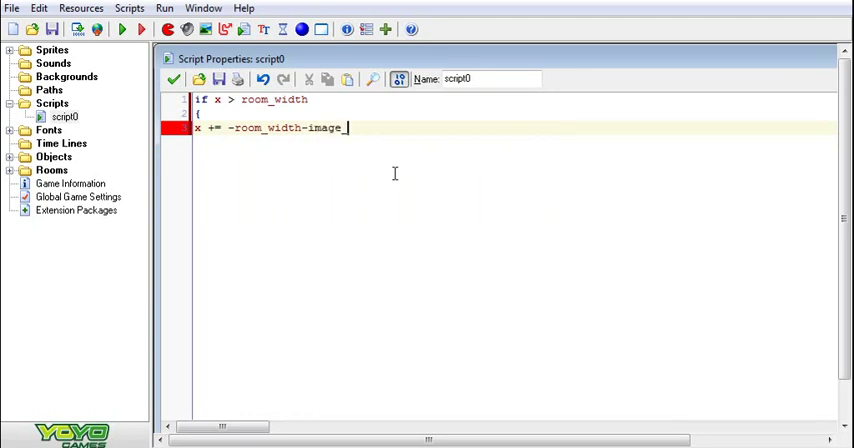
{"action": "type", "text": "width"}
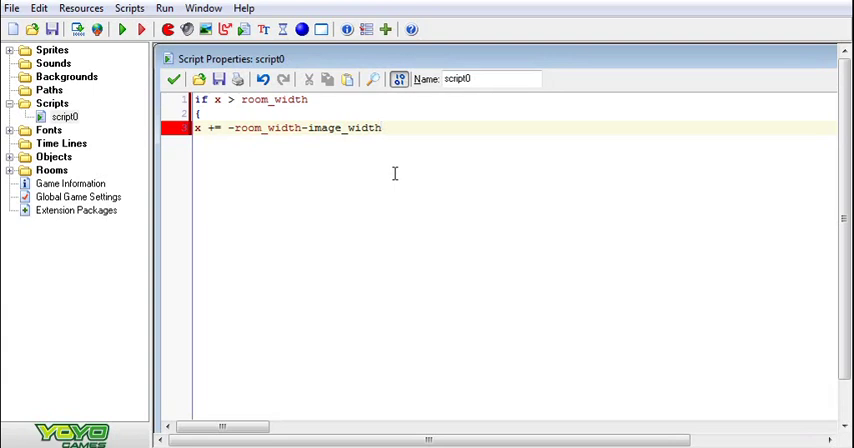
{"action": "type", "text": "*2"}
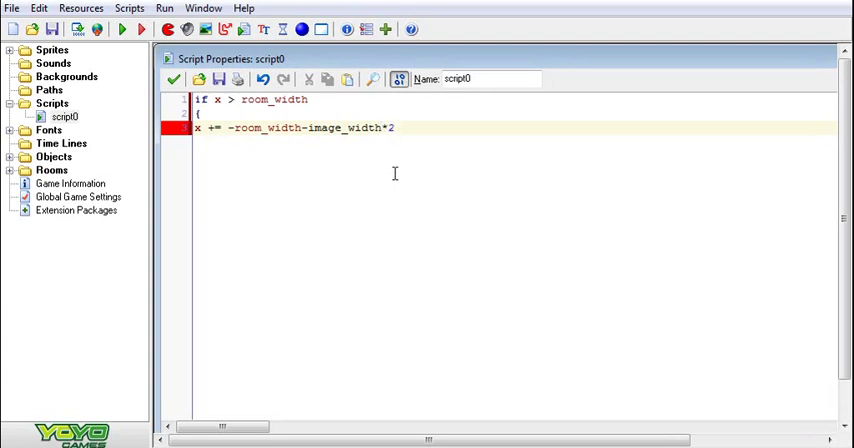
{"action": "type", "text": "}"}
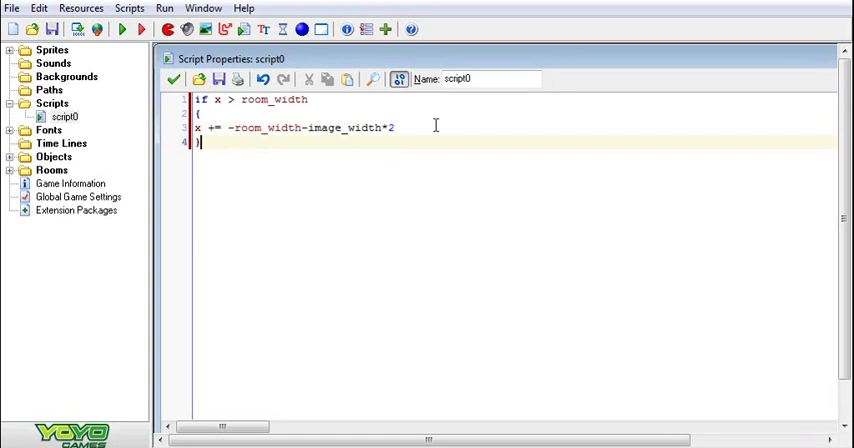
{"action": "mouse_move", "coordinate": [336, 191]}
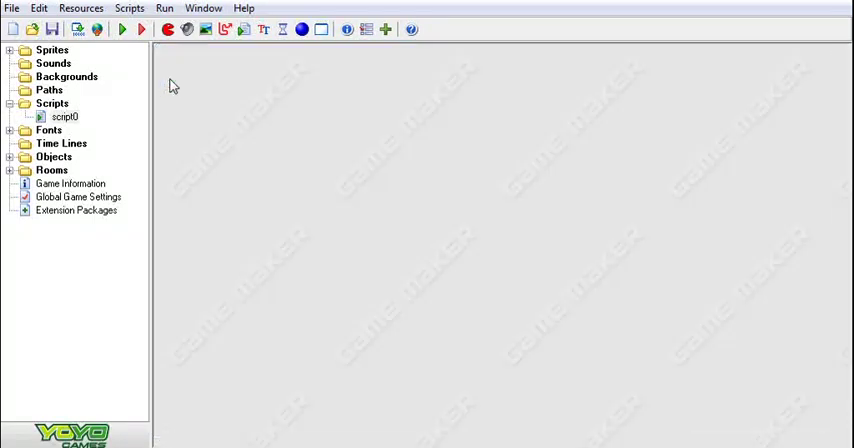
{"action": "mouse_move", "coordinate": [37, 130]}
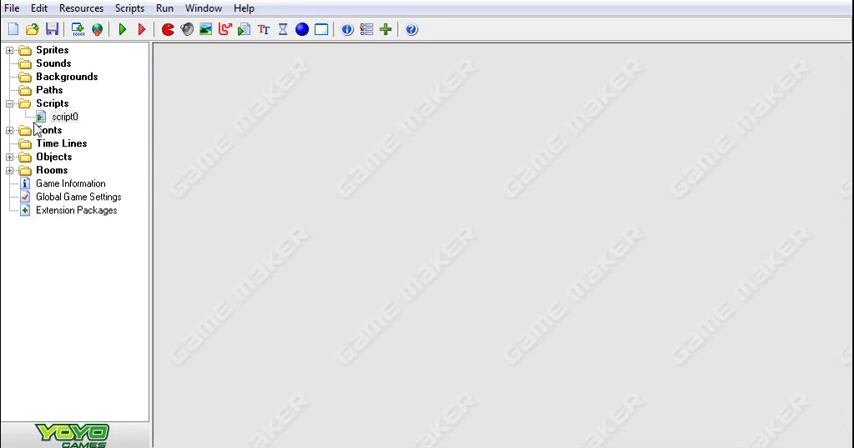
- Delete script0 and confirm the deletion
{"action": "left_click", "coordinate": [64, 117]}
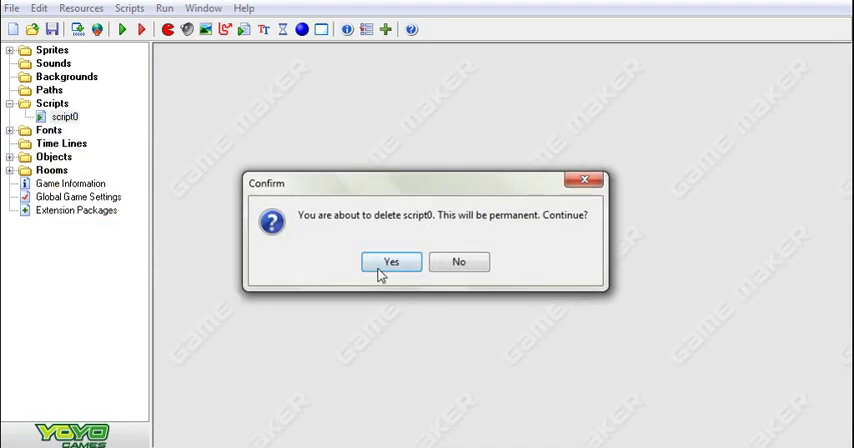
{"action": "left_click", "coordinate": [391, 261]}
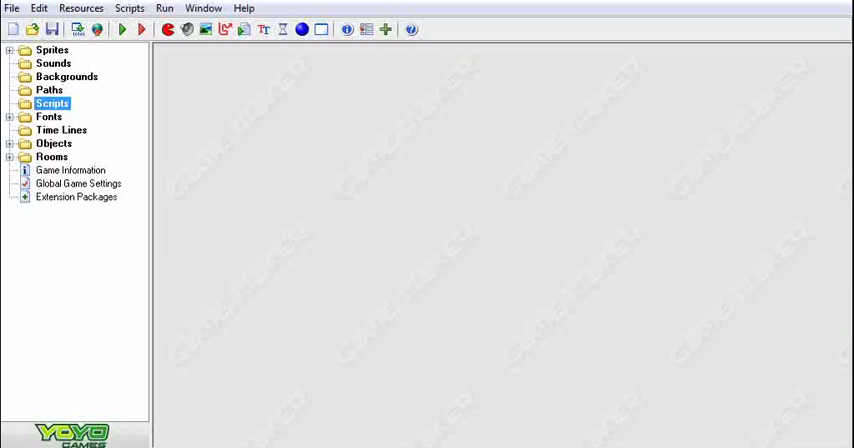
{"action": "mouse_move", "coordinate": [326, 210]}
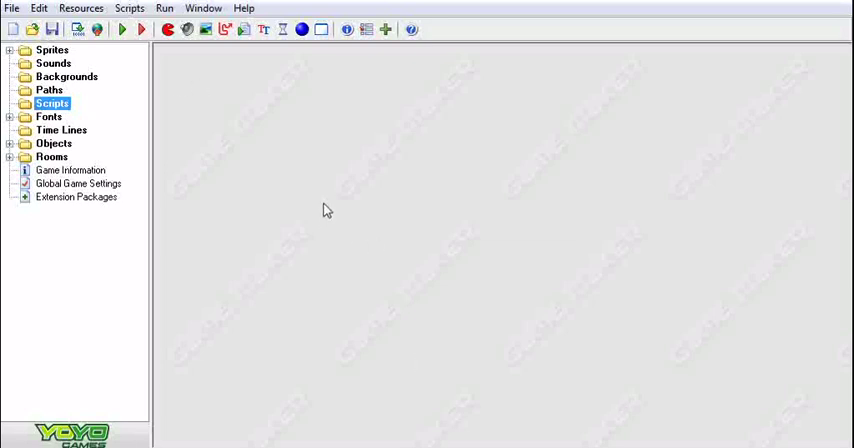
{"action": "mouse_move", "coordinate": [322, 211]}
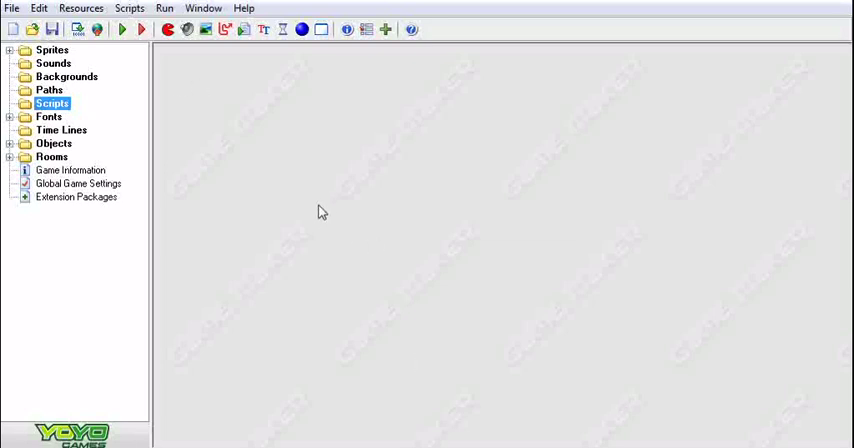